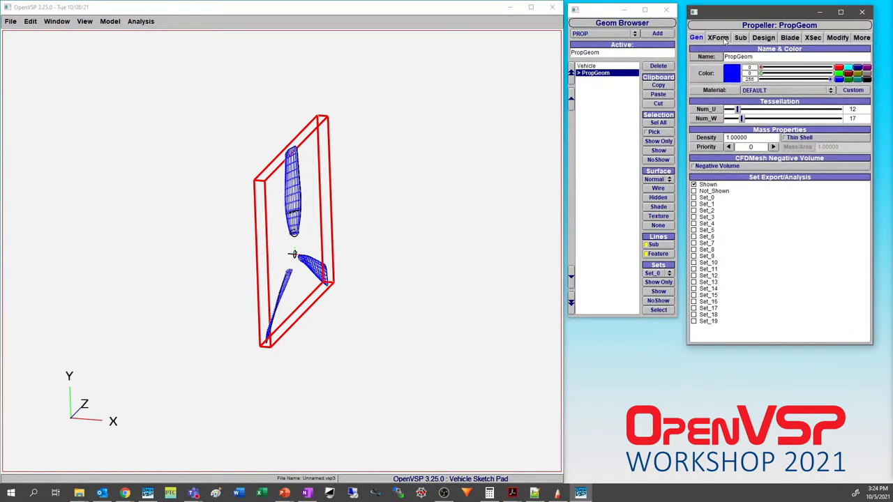
- Review the three-bladed propeller's Design parameters and XForm position, rotation and symmetry settings
left_click(719, 37)
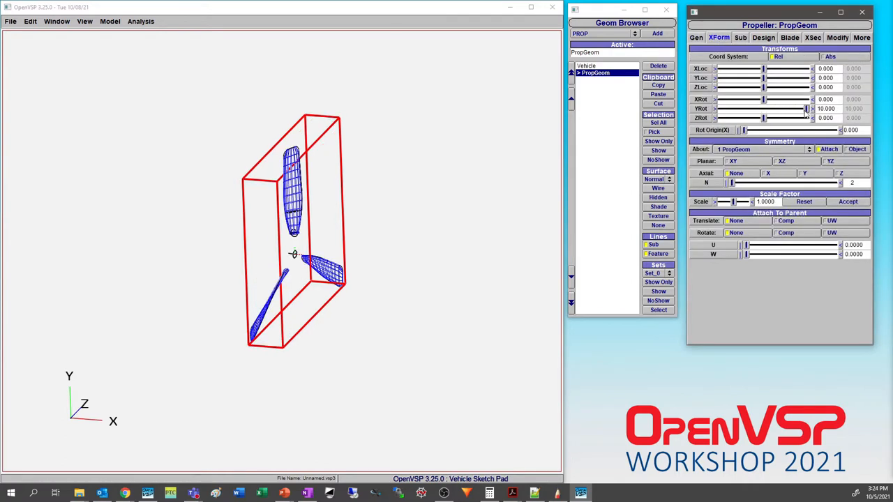
left_click(763, 37)
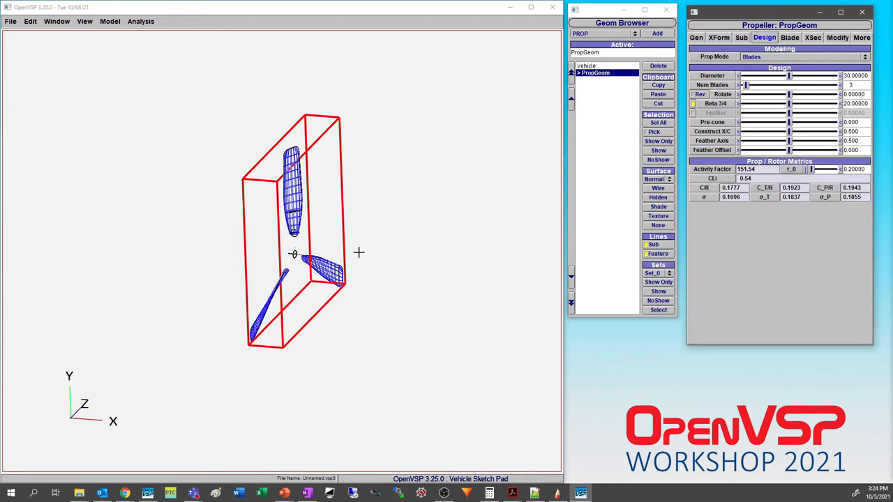
left_click(720, 37)
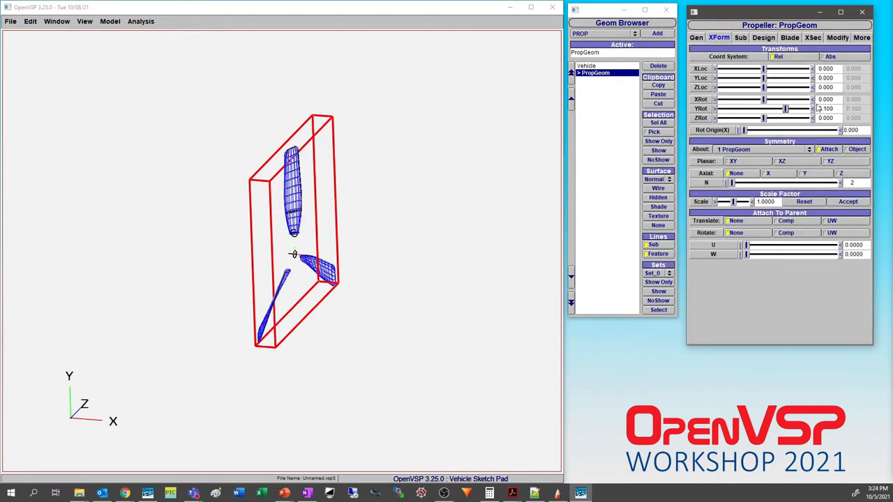
left_click_drag(763, 109, 787, 109)
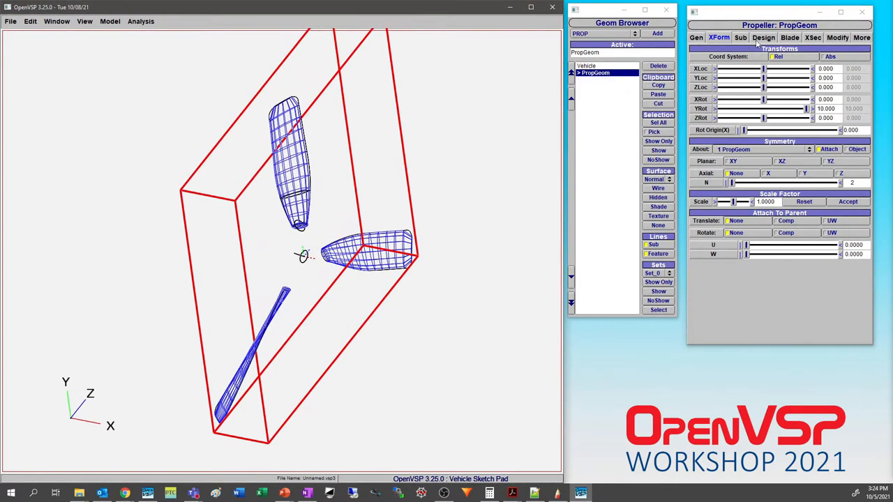
- Set Prop Mode to Disk so the propeller shows as a flat disk, then view it in XForm
left_click(764, 37)
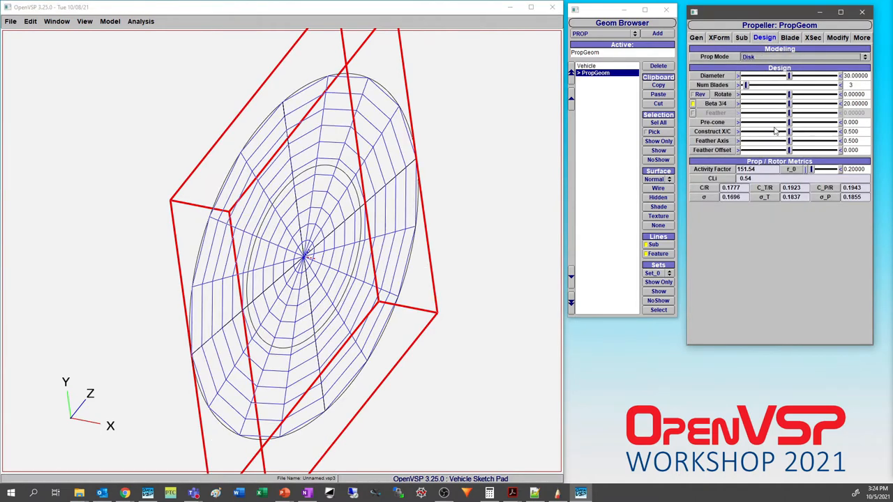
left_click(719, 36)
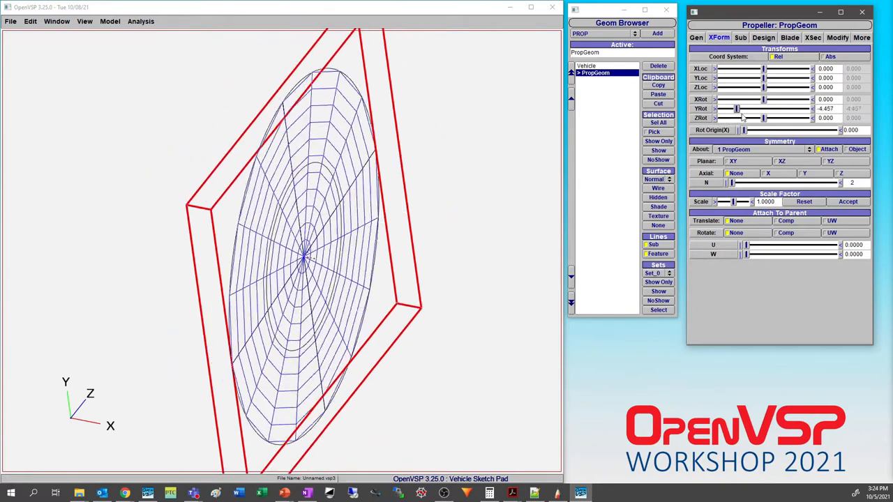
left_click_drag(763, 98, 802, 98)
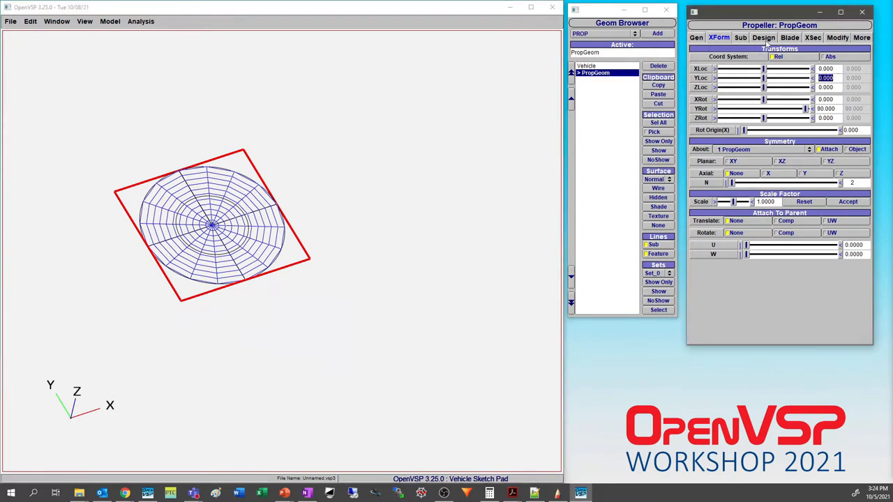
- Set the propeller disk Diameter to 5 and its Y Location to 10
left_click(763, 36)
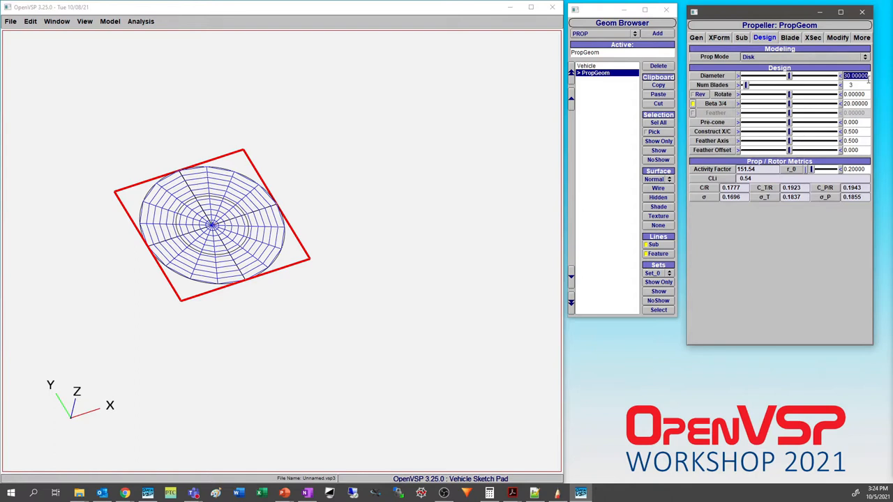
type("5.00000")
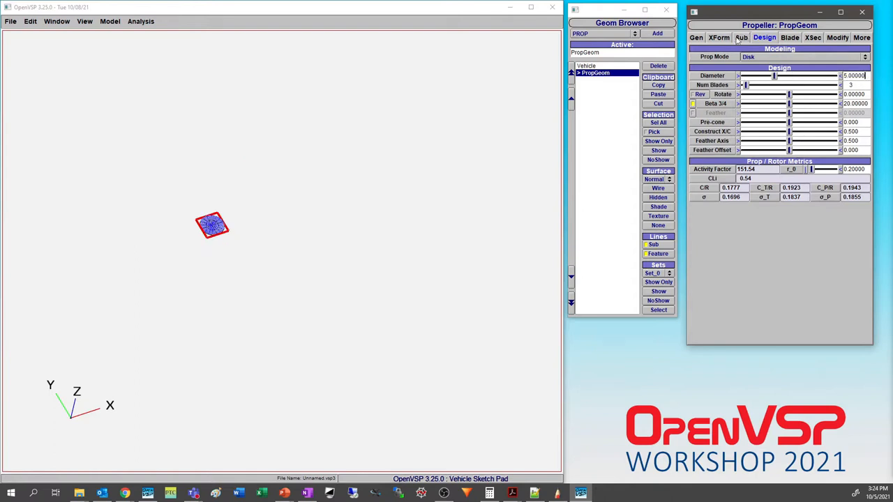
left_click(719, 36)
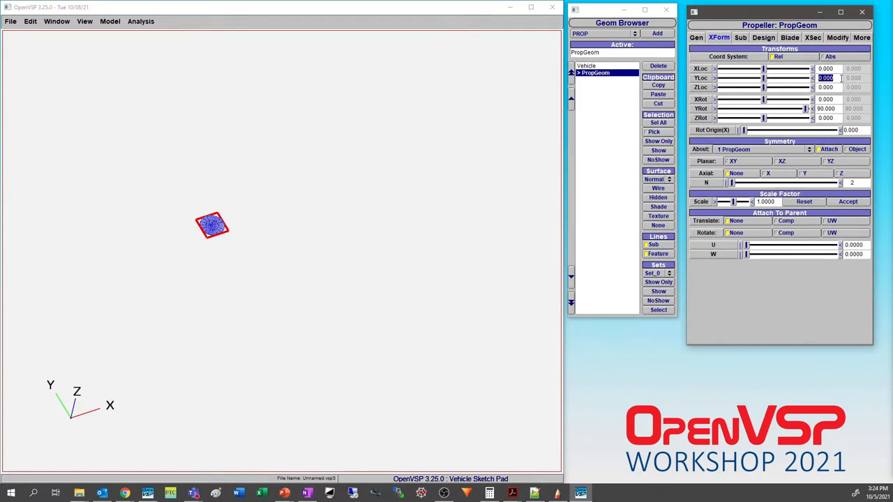
type("10.000")
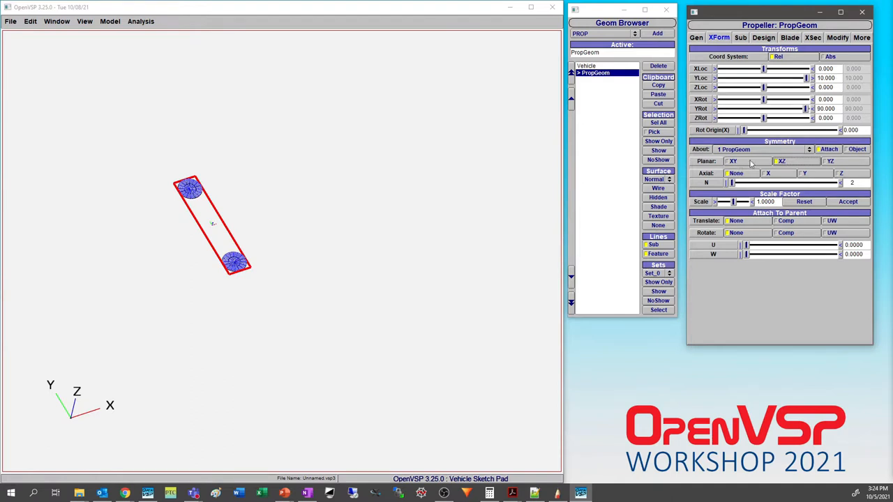
mouse_move(836, 166)
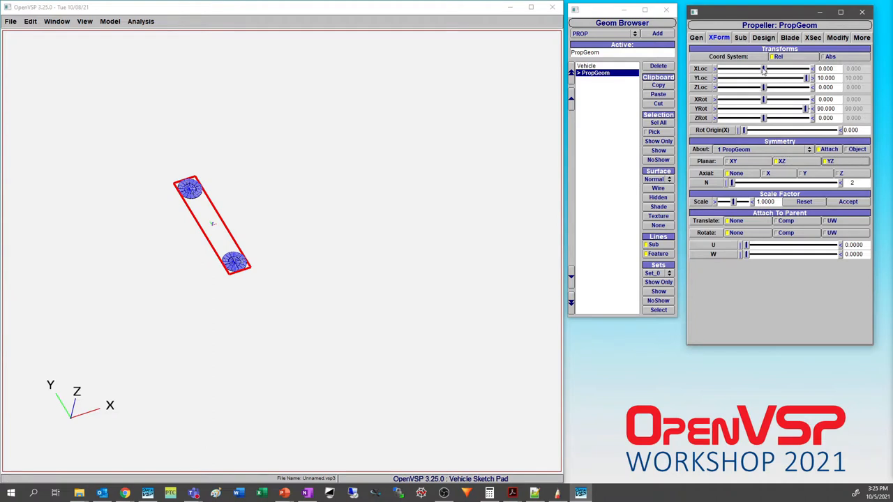
- Set the propeller X Location to -5 so symmetry yields four corner rotor disks
left_click_drag(762, 69, 737, 68)
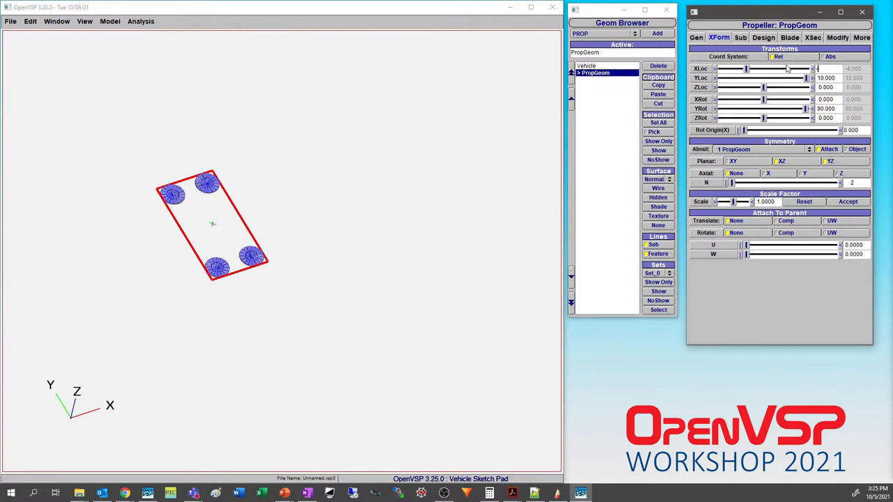
type("-5.000")
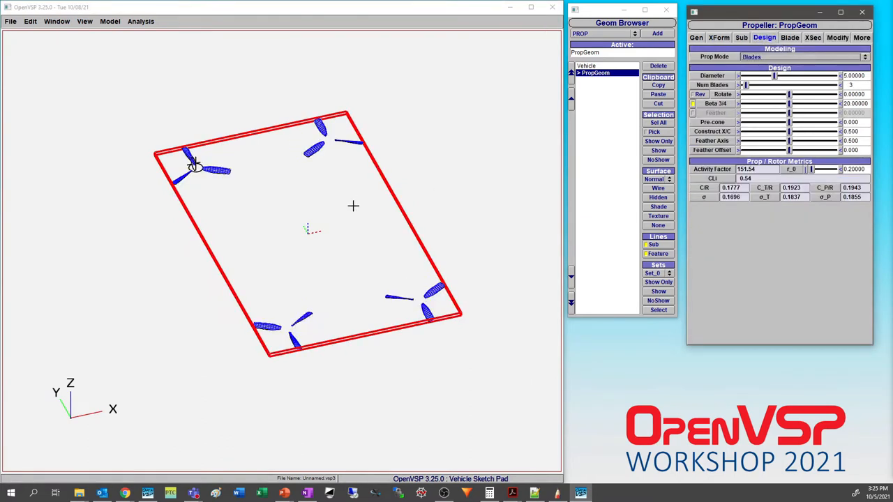
mouse_move(362, 217)
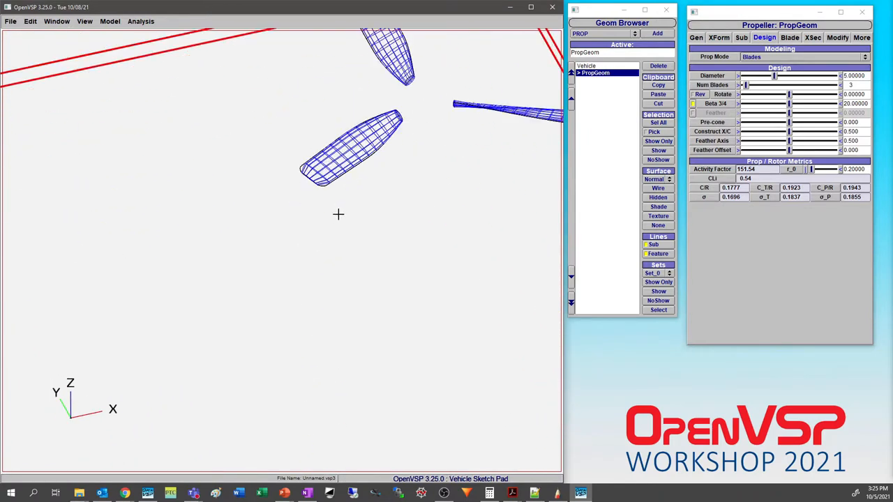
- Lower the blade Num_U tessellation from 12 to 8 on the Gen tab
left_click(695, 36)
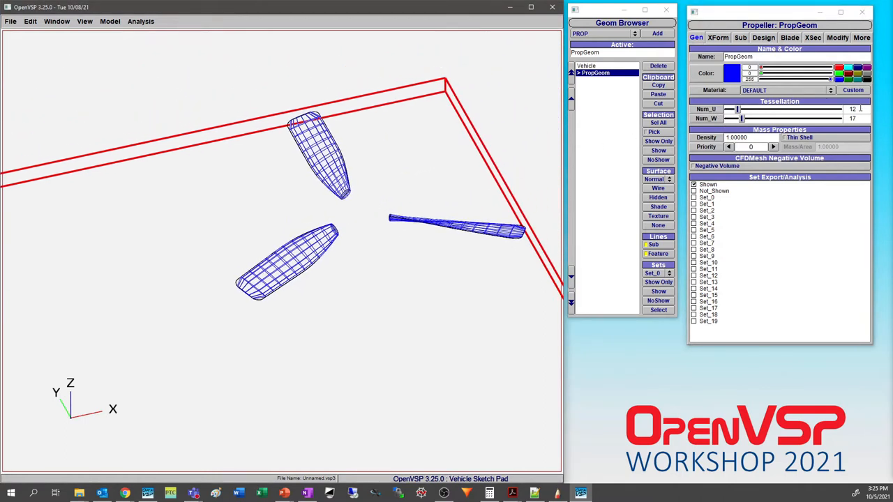
left_click(852, 109)
type("9")
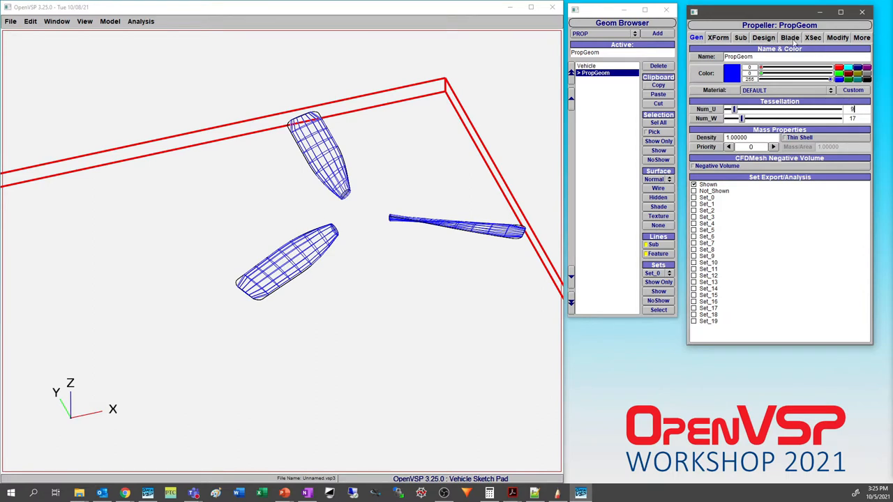
left_click(861, 36)
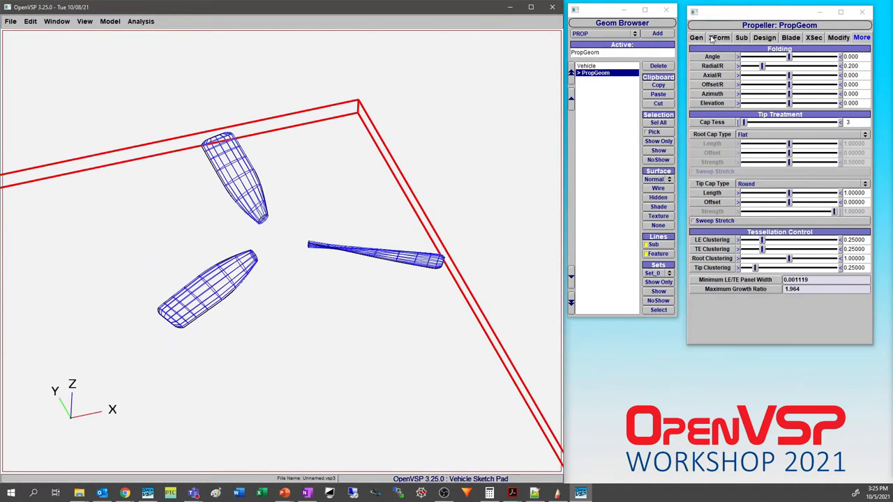
- Set the blade Tip Cap Type to Round on the More tab
left_click(696, 37)
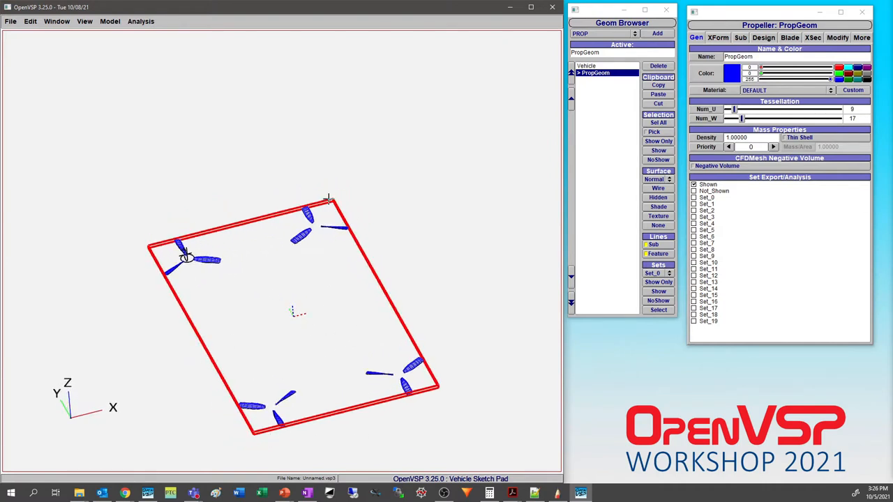
mouse_move(290, 321)
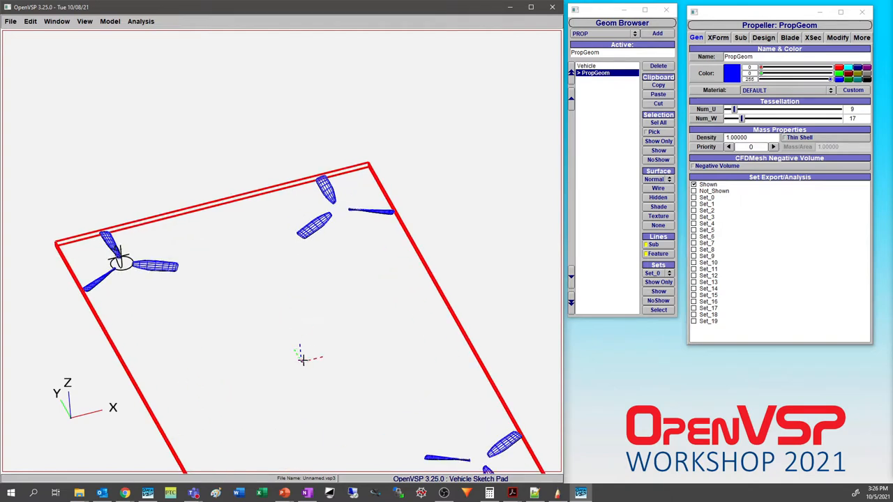
mouse_move(147, 276)
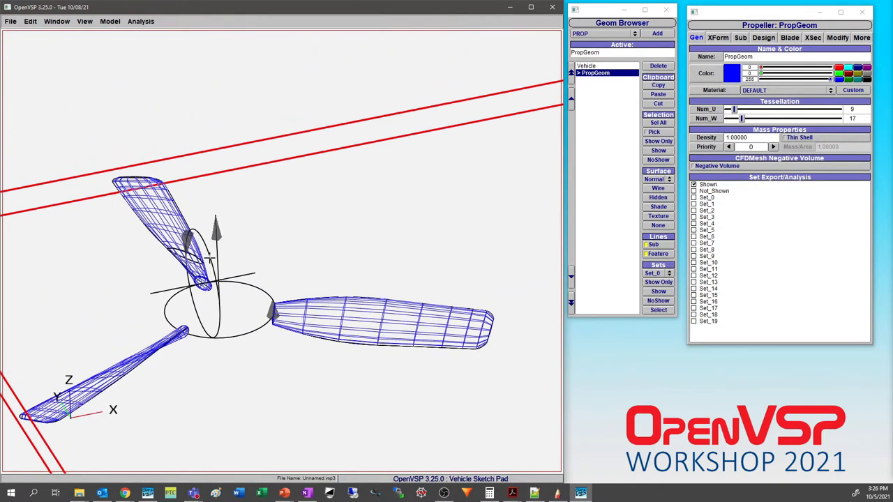
mouse_move(208, 258)
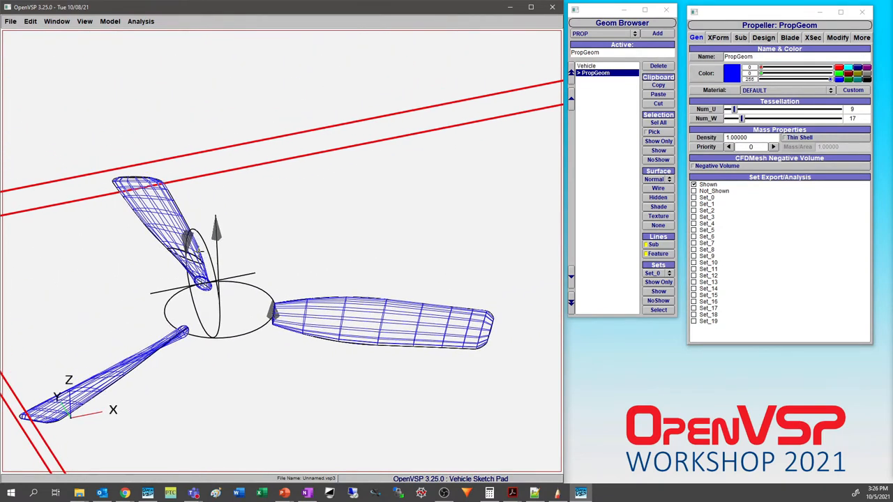
mouse_move(103, 226)
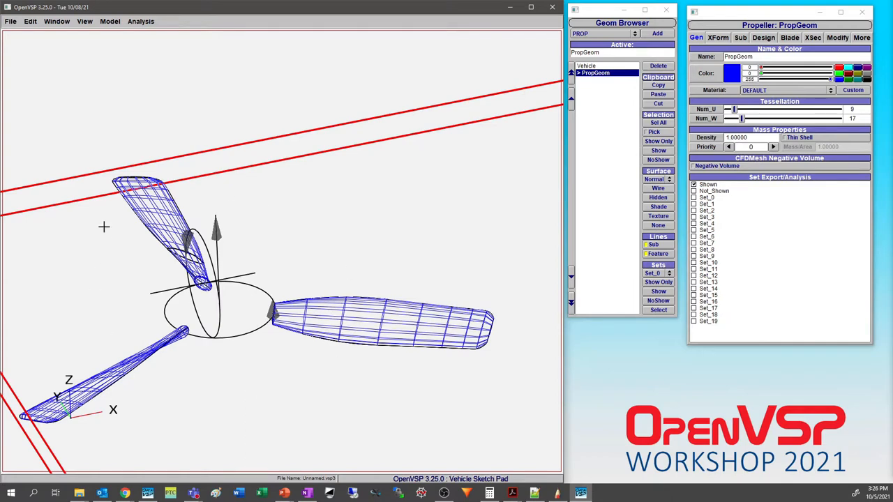
mouse_move(223, 289)
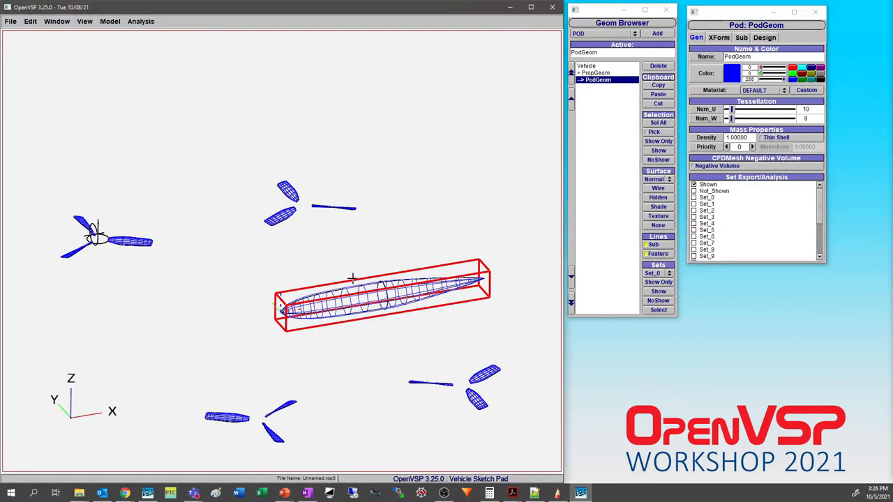
- Position the pod along X and set its Length to 10 and Fine Ratio to 5
left_click(718, 36)
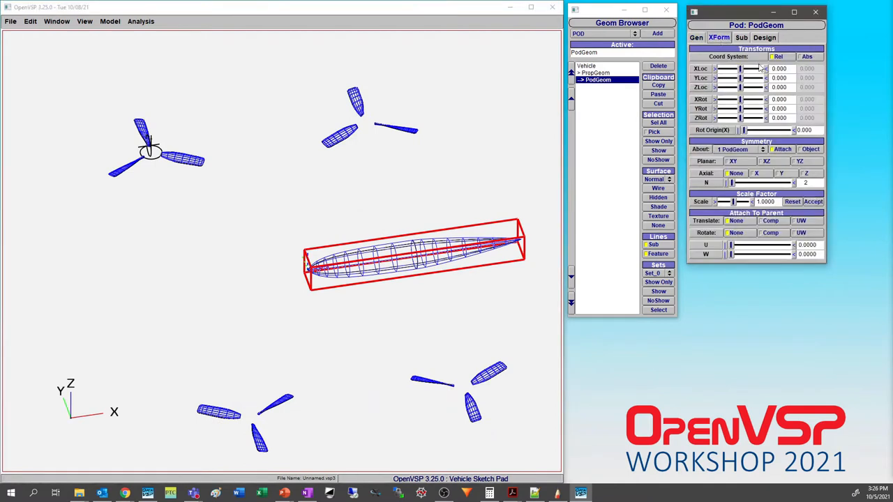
left_click_drag(741, 68, 727, 68)
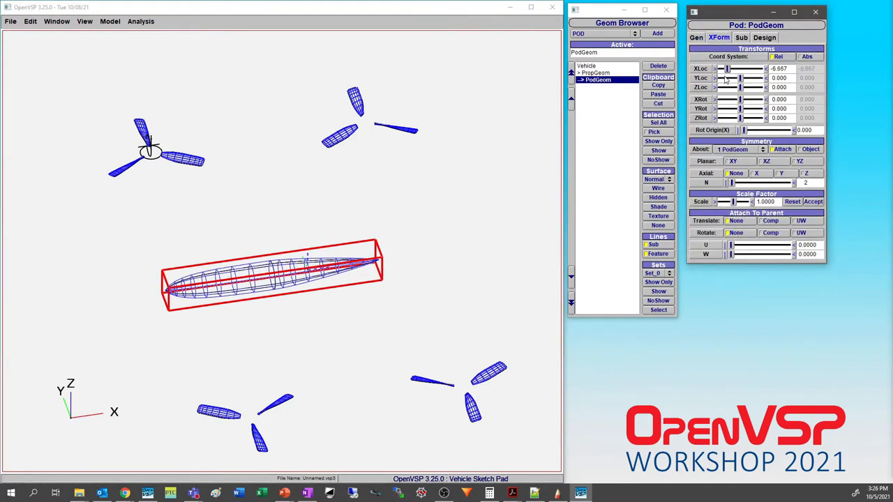
left_click(764, 36)
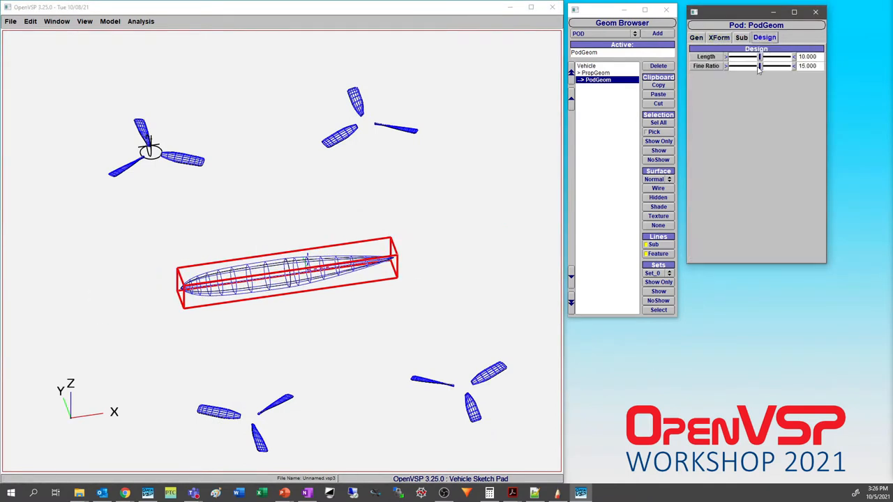
left_click_drag(761, 66, 731, 66)
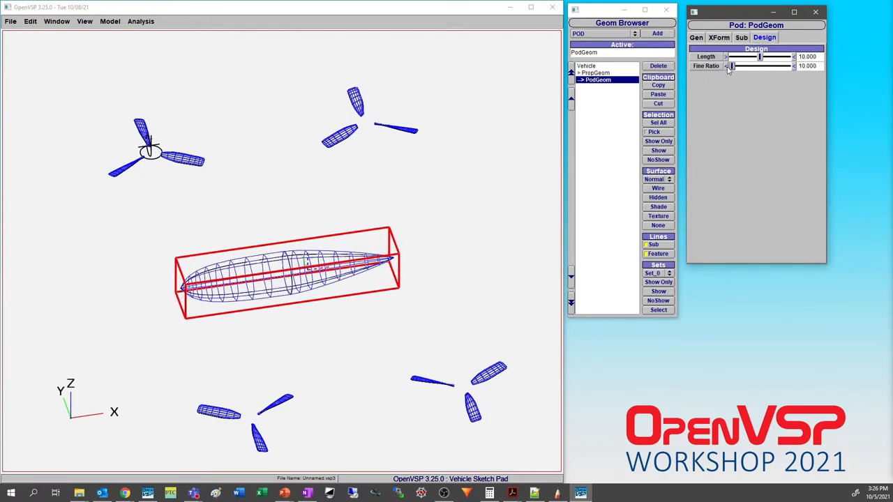
left_click_drag(761, 66, 731, 65)
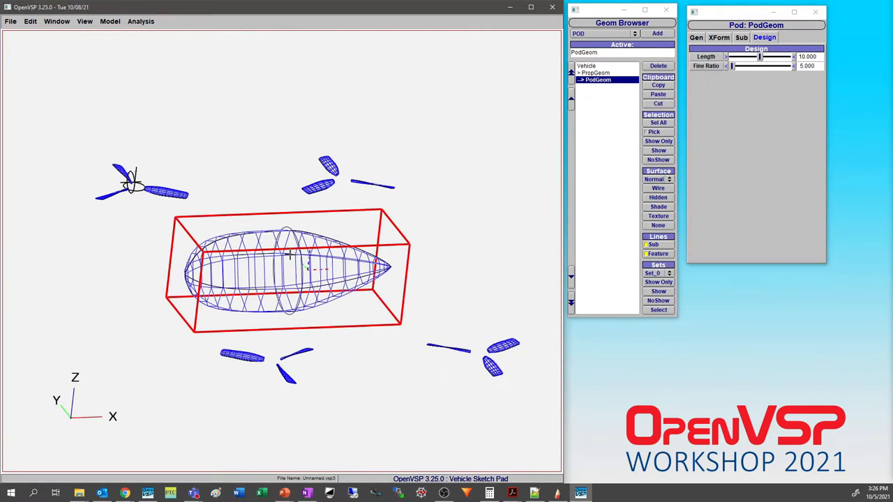
mouse_move(483, 165)
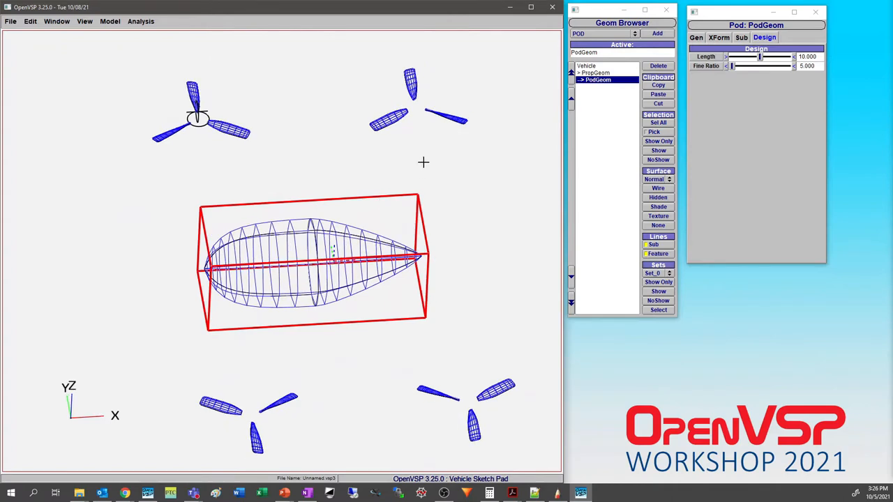
mouse_move(539, 74)
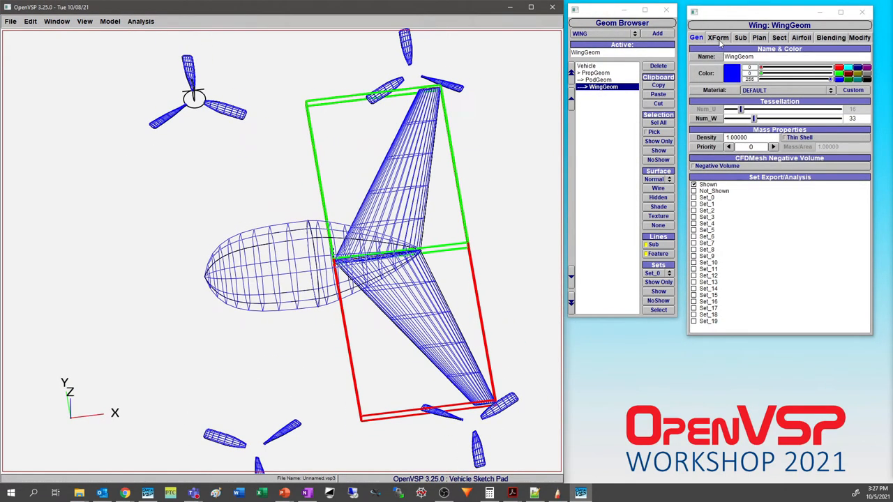
- Adjust the new wing's XForm placement so it passes through the pod
left_click(719, 36)
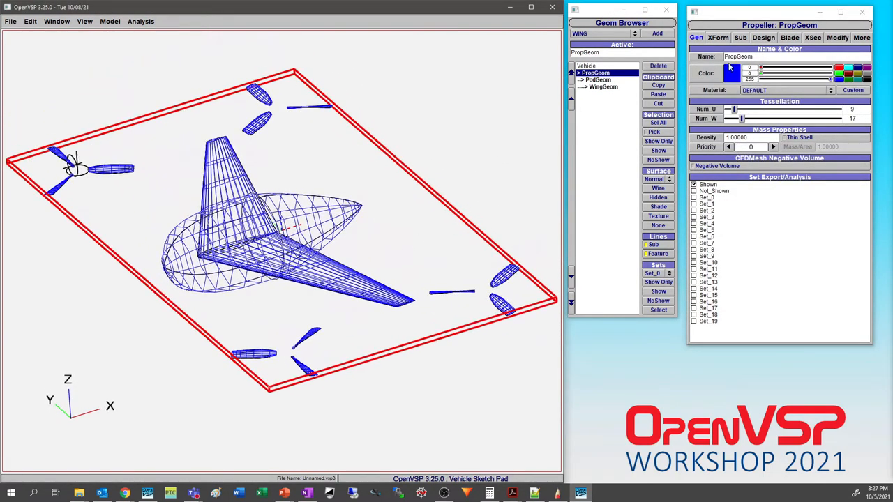
- Set PropGeom axial symmetry about Z and raise the copy count N to 6
left_click(717, 36)
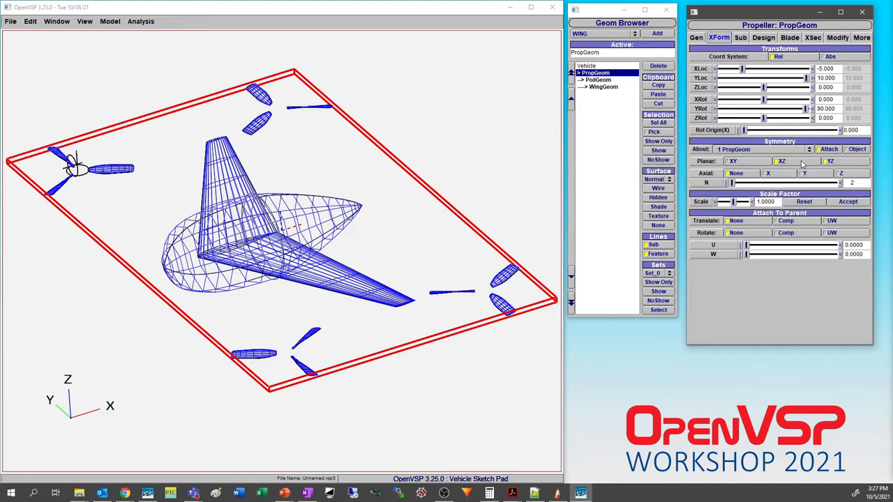
mouse_move(801, 165)
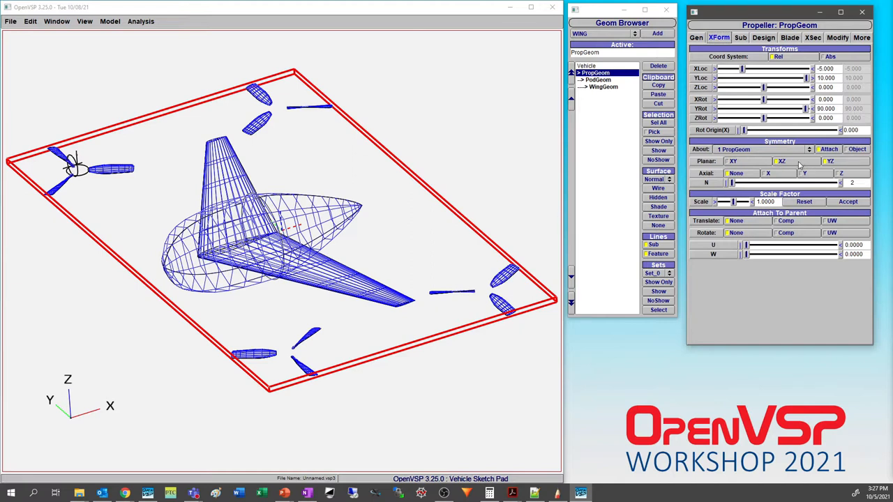
mouse_move(120, 176)
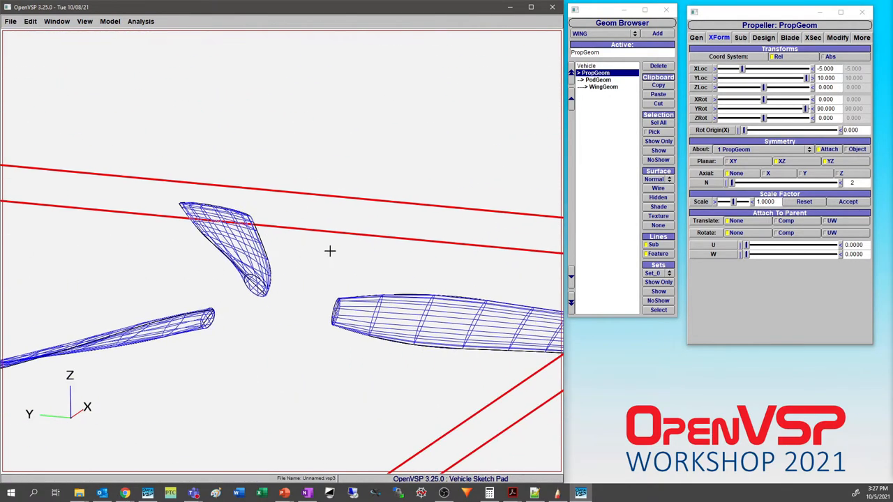
left_click_drag(329, 251, 237, 250)
type("32")
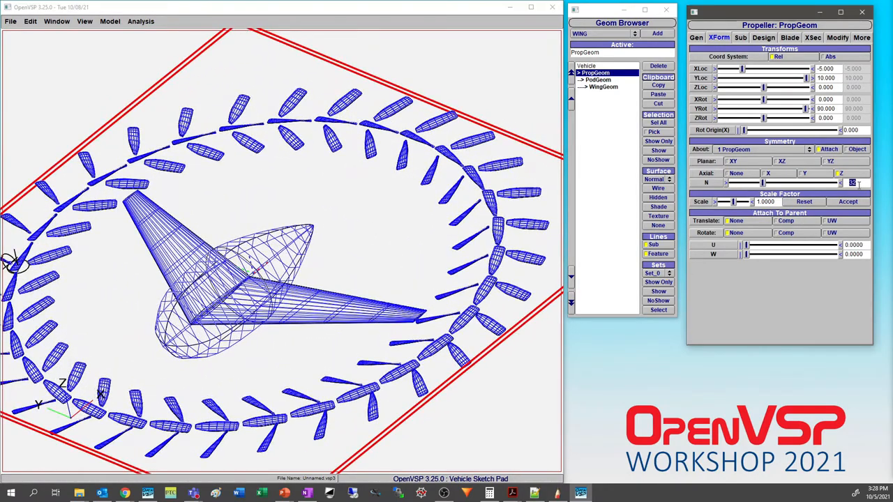
type("6")
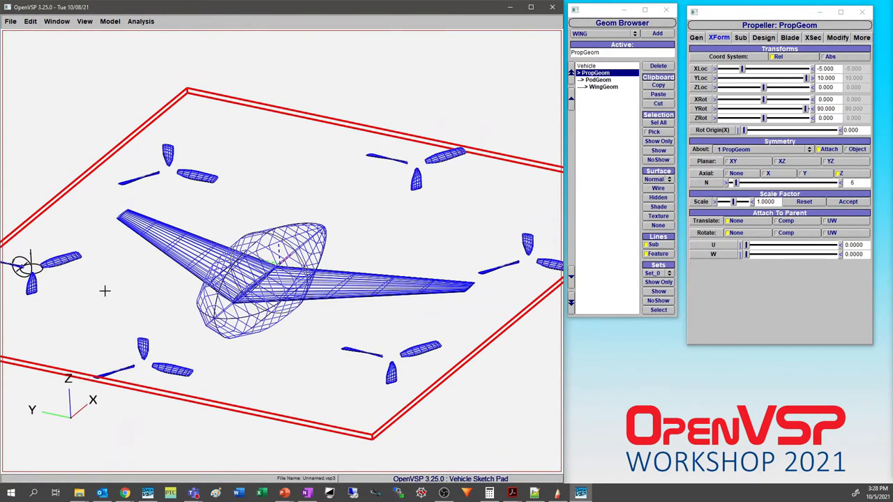
mouse_move(511, 328)
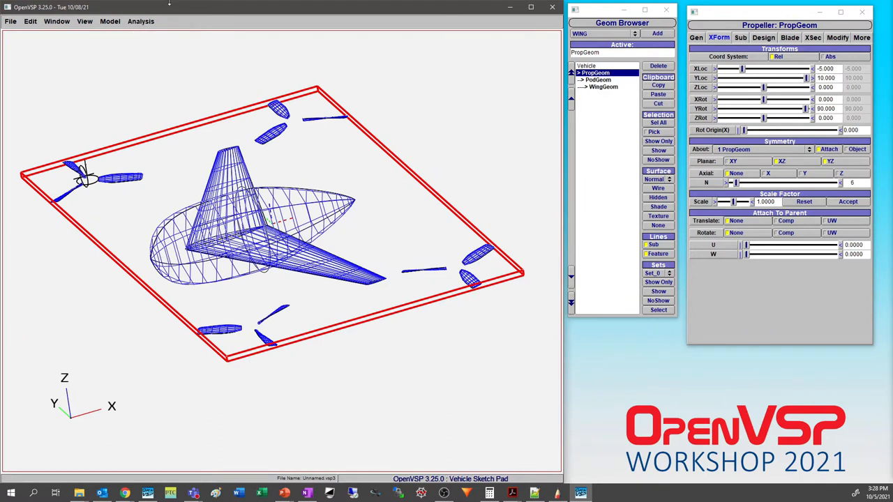
- In the VSPAERO setup, set starting Alpha 4.000 and Mach 0.010
left_click(140, 21)
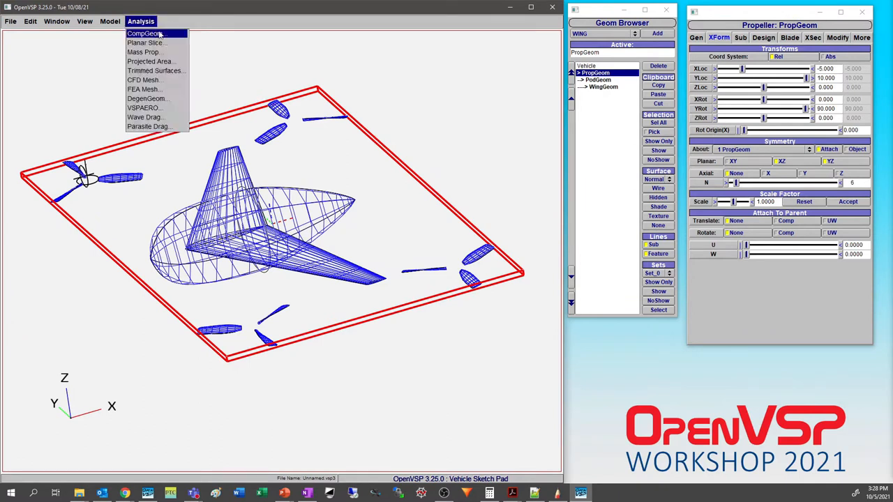
left_click(144, 107)
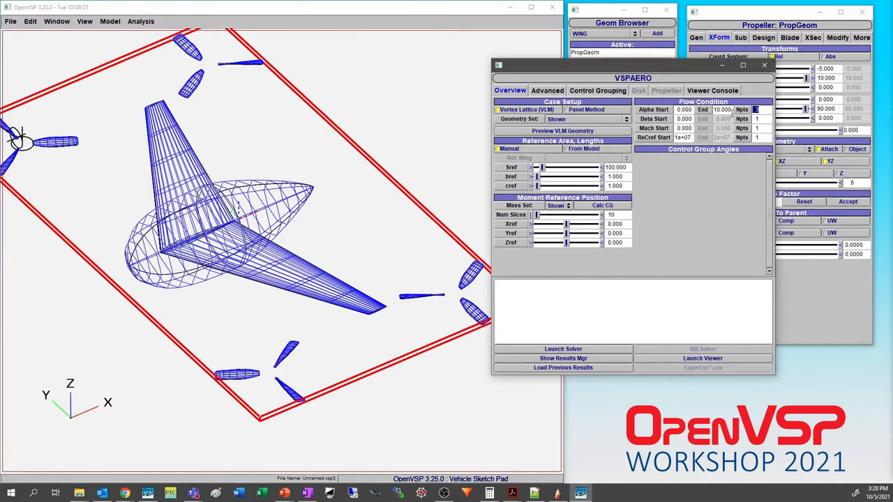
left_click(684, 109)
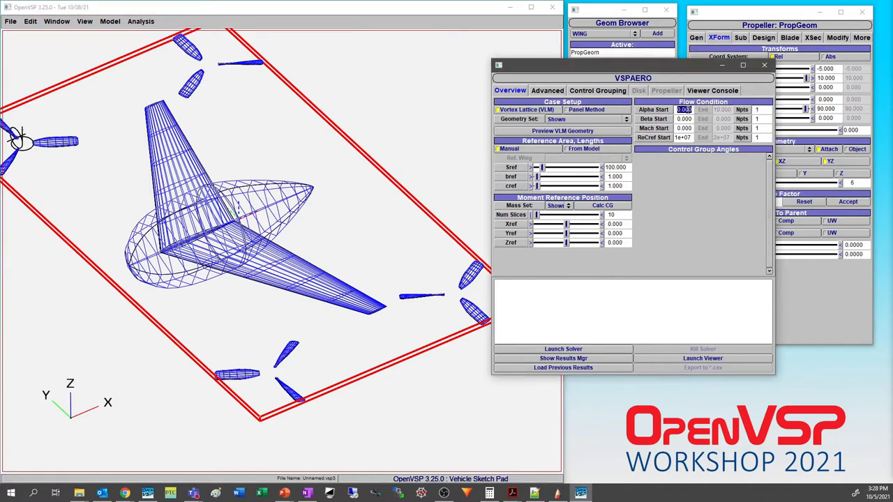
type("4.000")
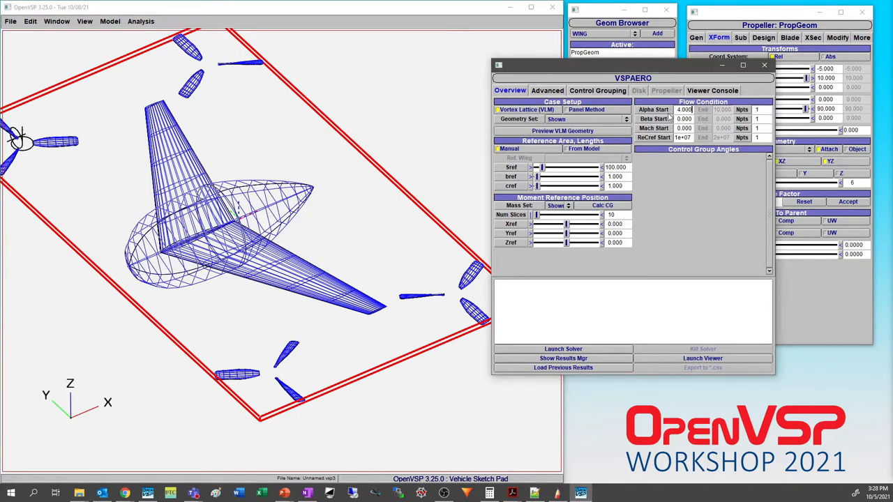
left_click(682, 128)
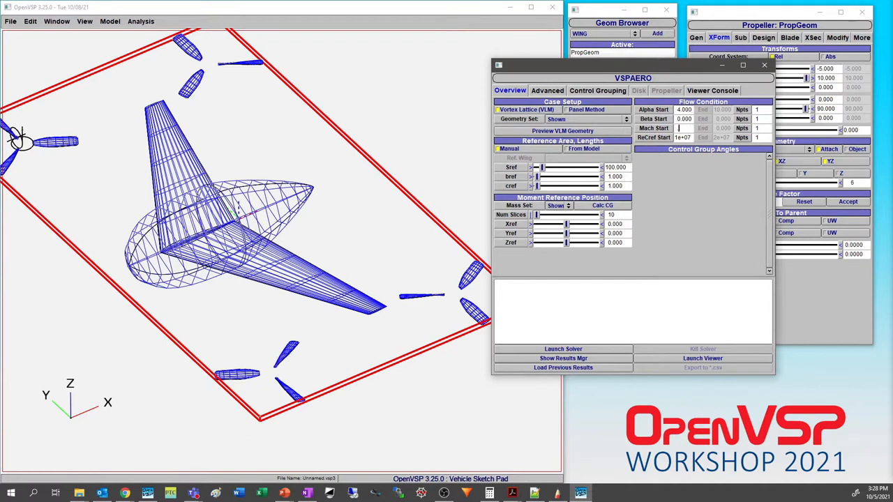
type("0.010")
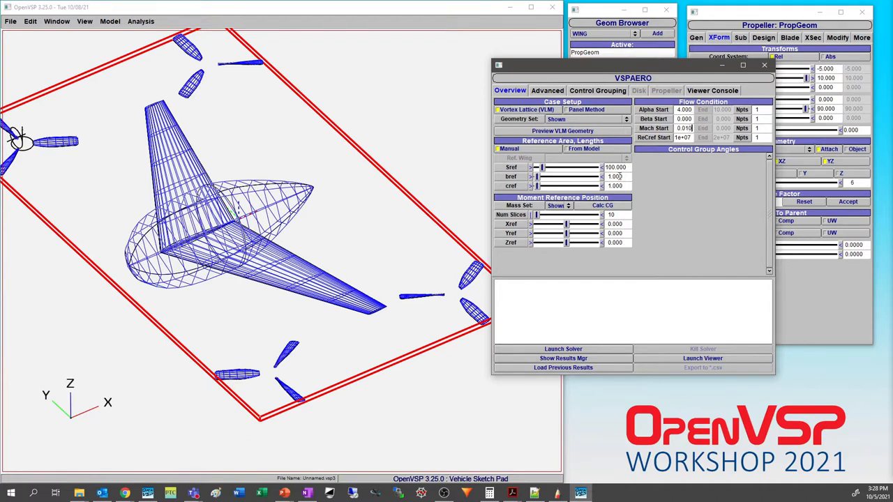
- Take reference dimensions From Model using WingGeom
left_click(584, 148)
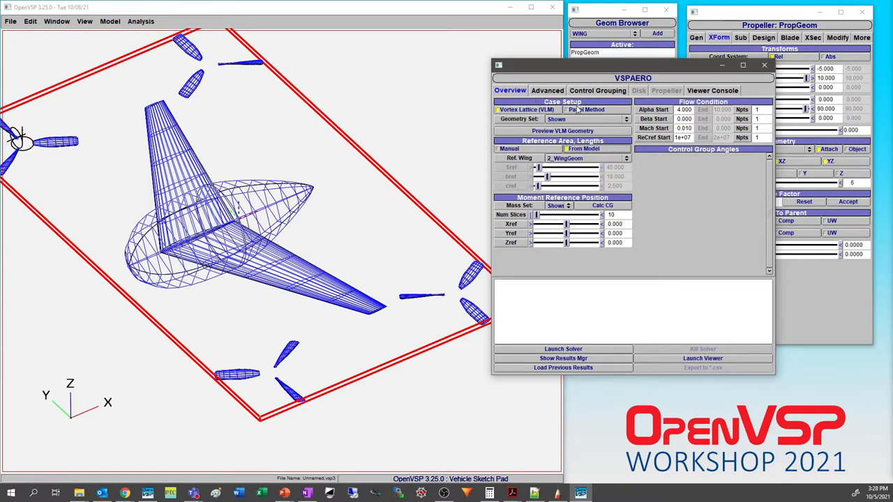
left_click(547, 89)
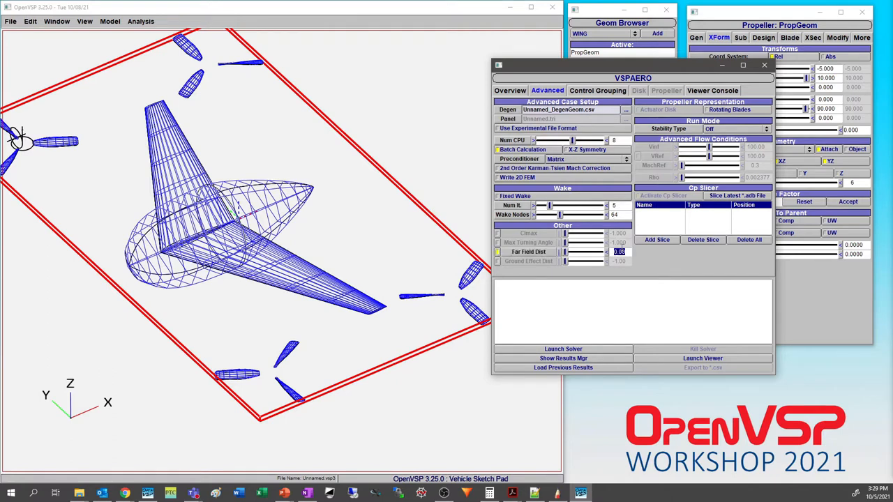
- Set the far-field distance to 100 and the free-stream speed Vinf to 30
type("100.00")
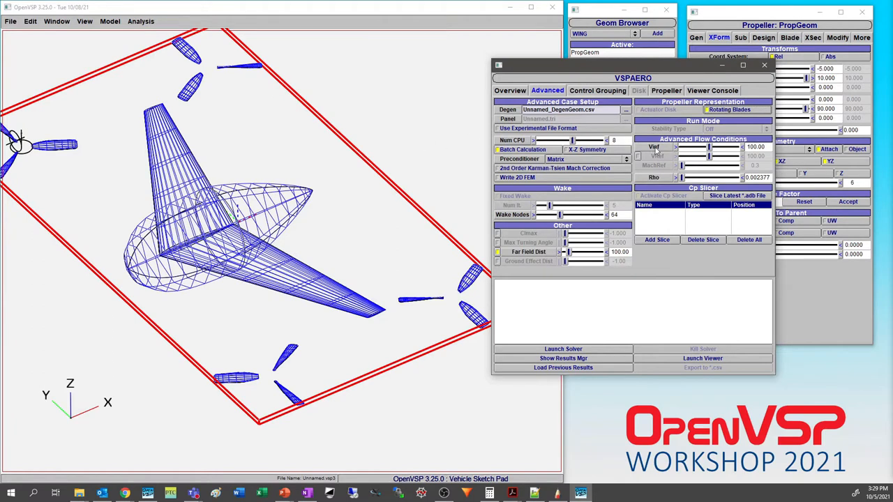
left_click(511, 90)
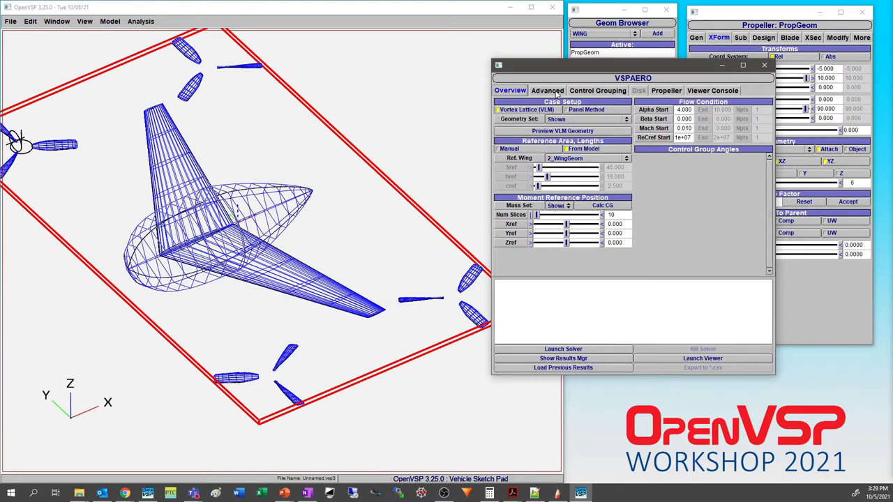
left_click(547, 89)
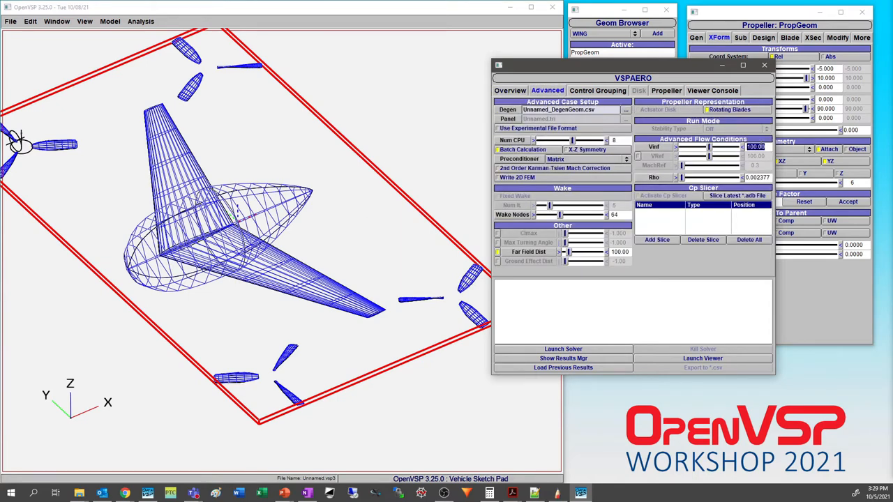
type("30")
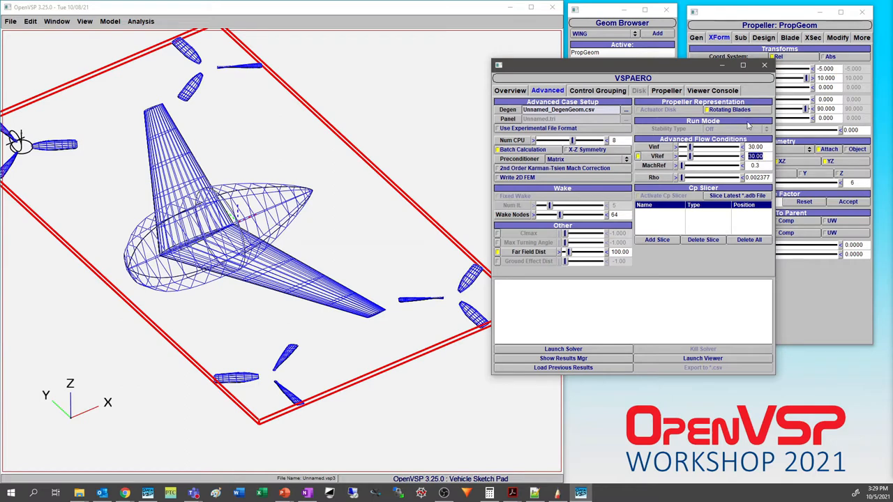
mouse_move(715, 170)
type("0.4")
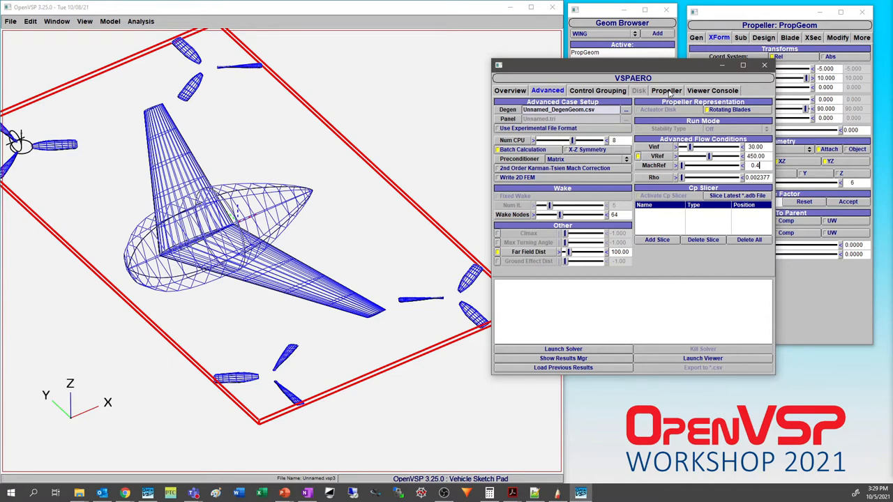
left_click(666, 90)
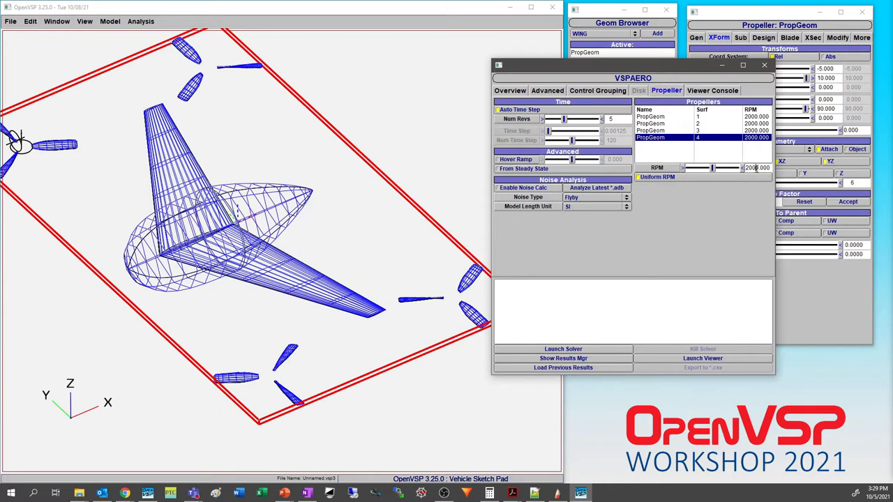
- Set a uniform rotor speed of 860 RPM for all four propellers
type("860")
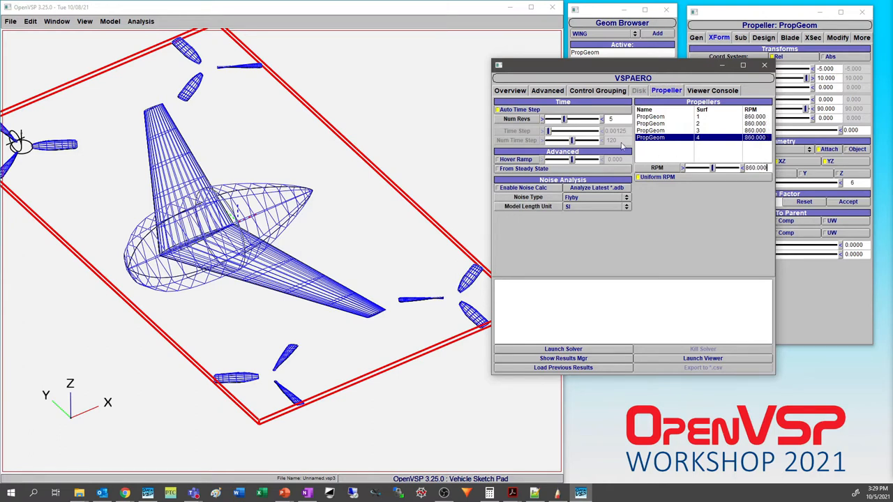
mouse_move(519, 169)
type("4")
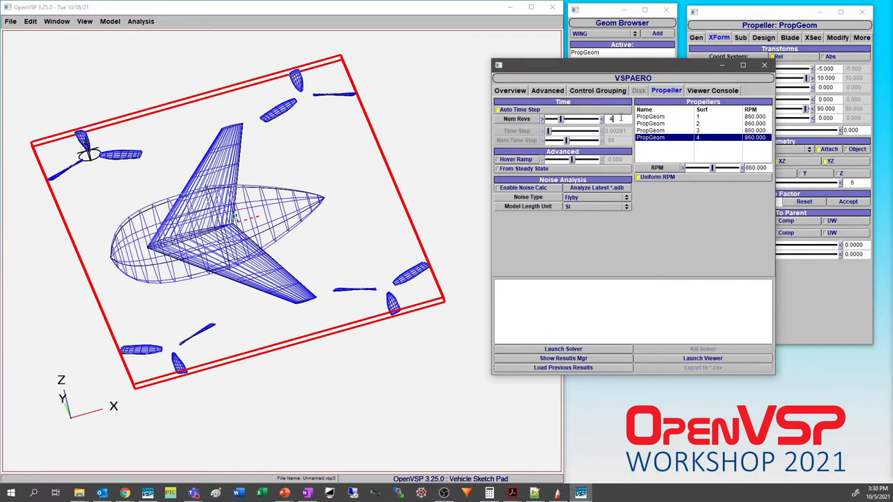
mouse_move(505, 145)
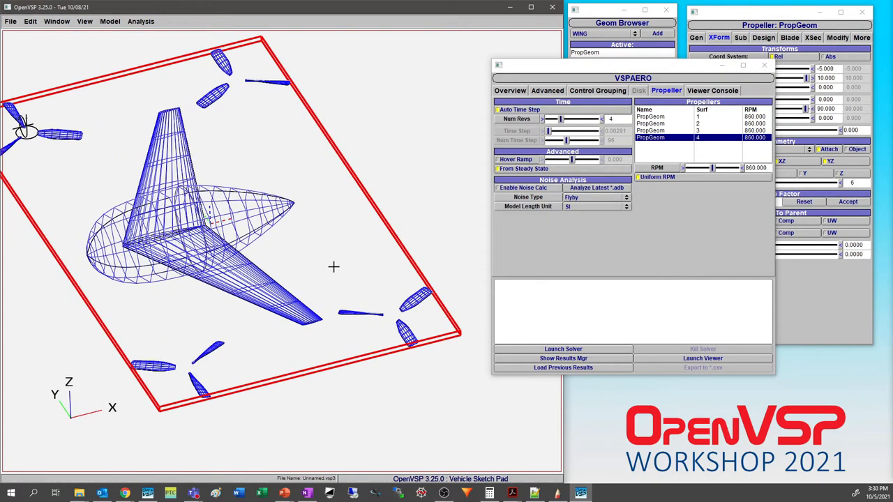
mouse_move(346, 260)
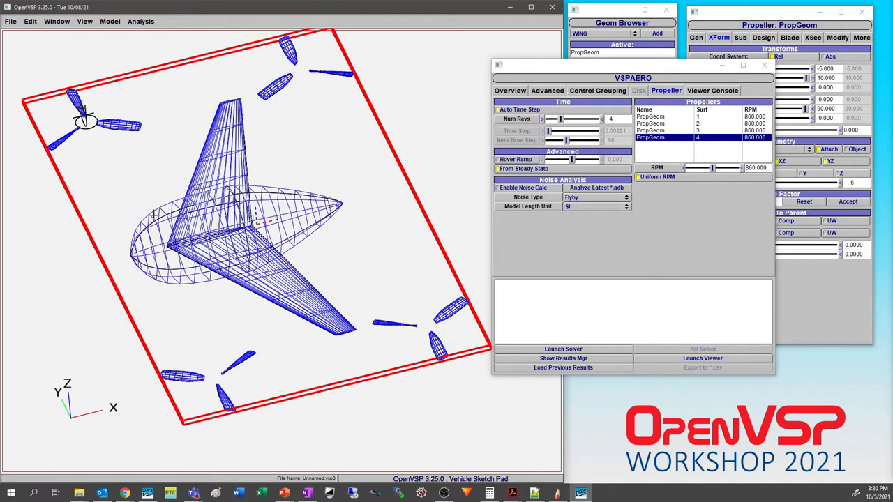
- Save the model as quad.vsp3 in the VSPAERO Best Practice folder
left_click(11, 21)
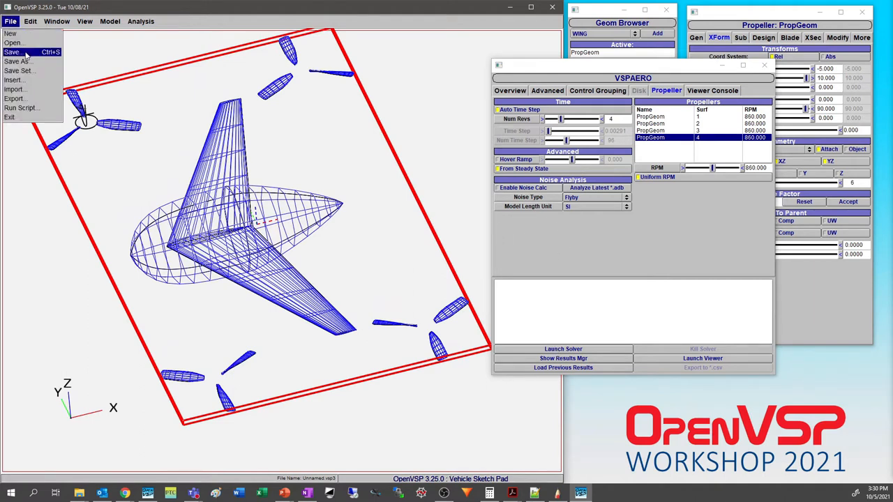
left_click(12, 51)
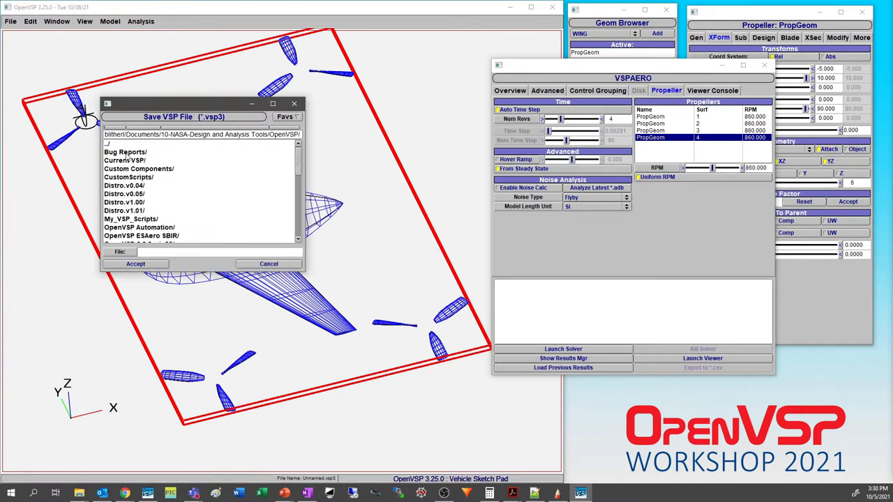
left_click(295, 117)
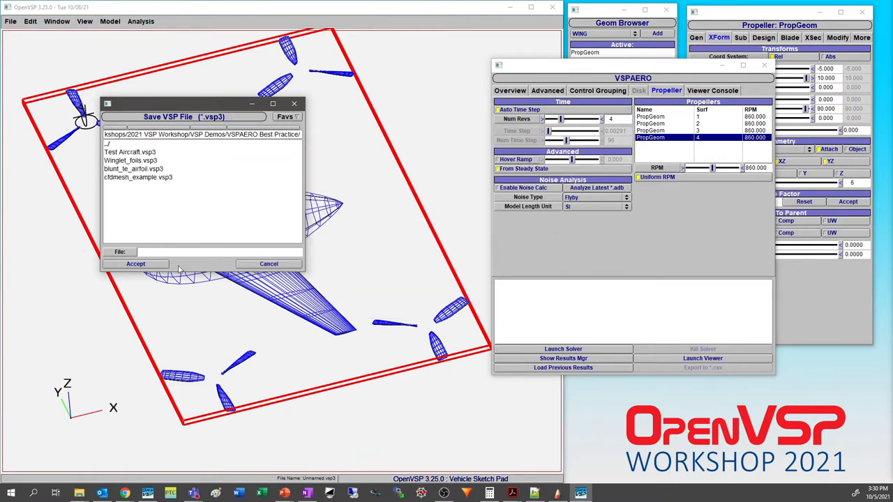
type("w")
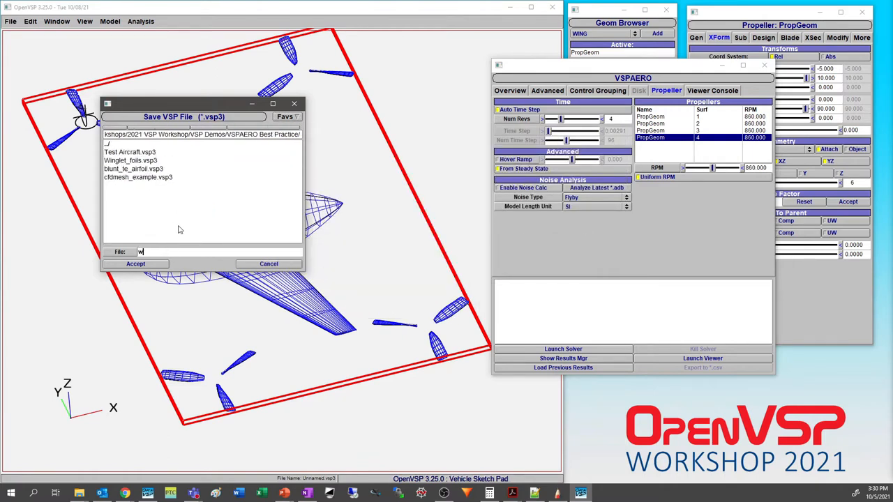
type("quad")
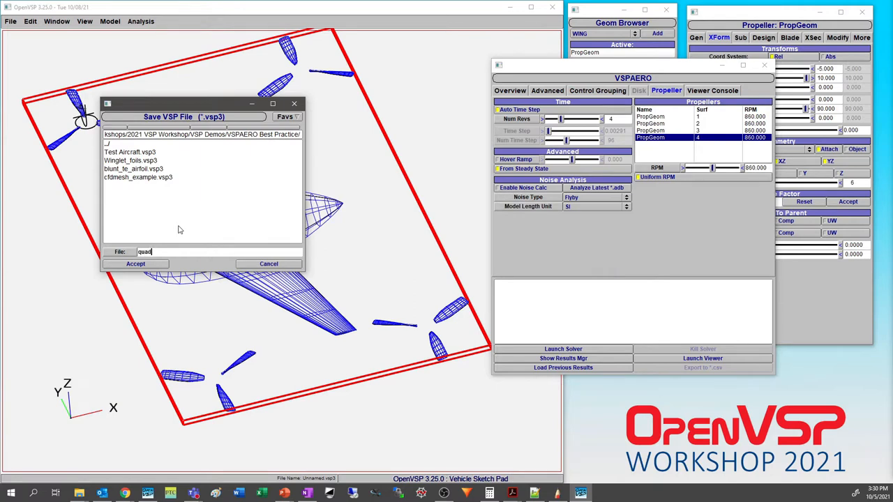
left_click(135, 264)
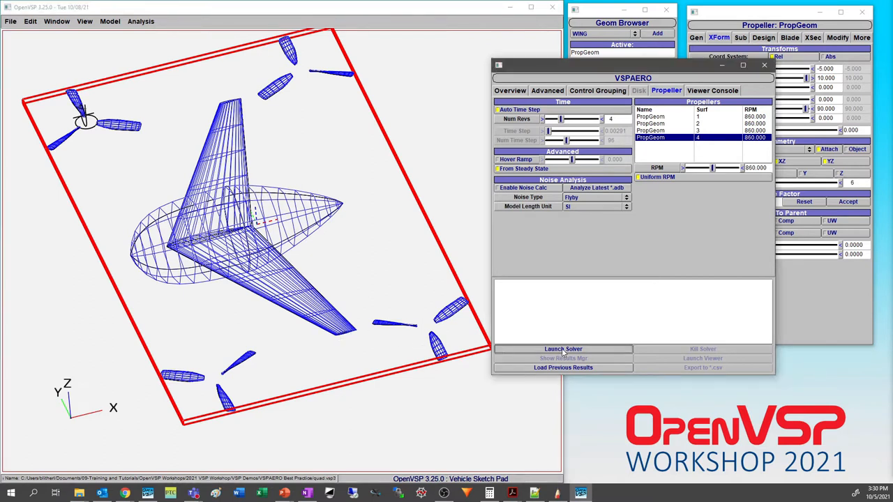
- Launch the VSPAERO unsteady solver on the quad-rotor model
left_click(563, 348)
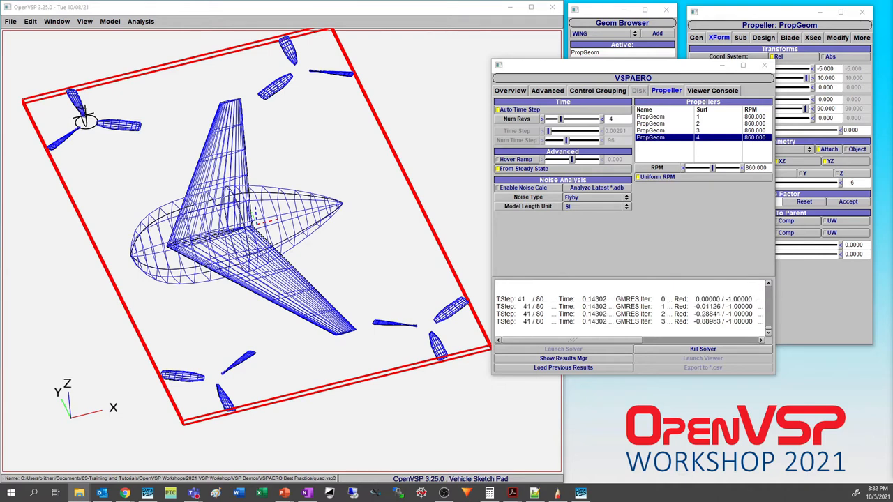
- Bring up the Open VSP File dialog on the VSPAERO Best Practice folder
left_click(12, 21)
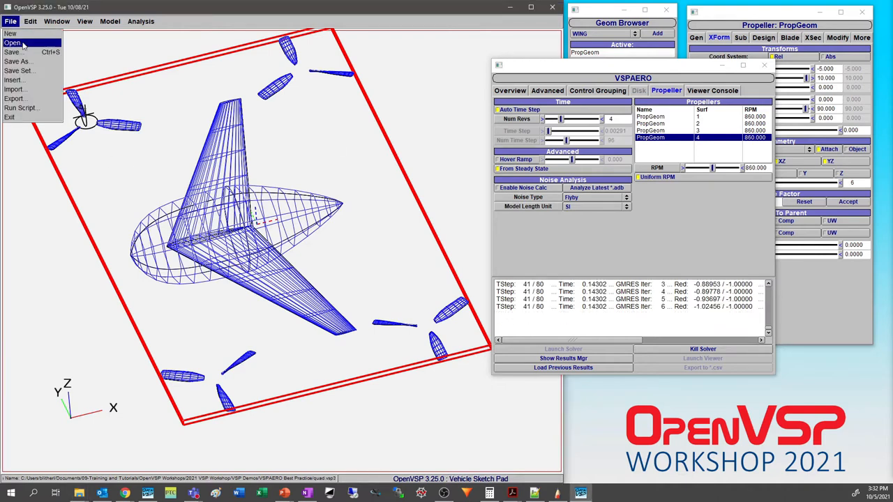
left_click(12, 42)
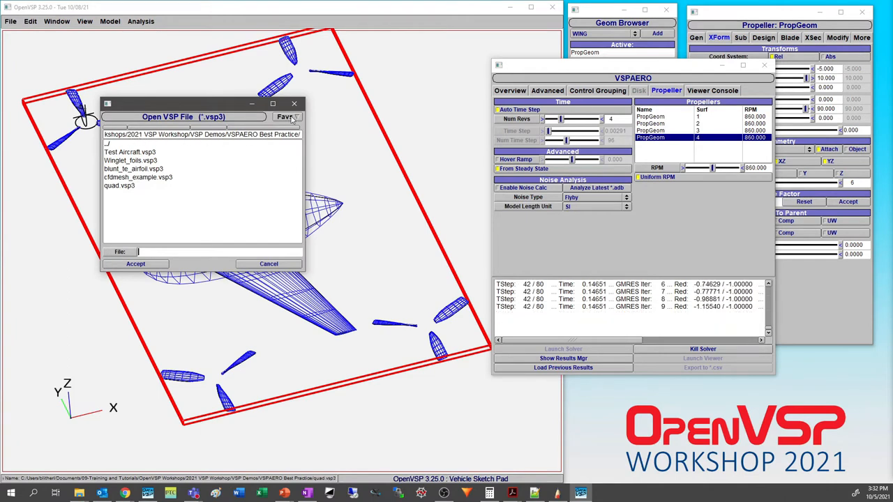
left_click(285, 117)
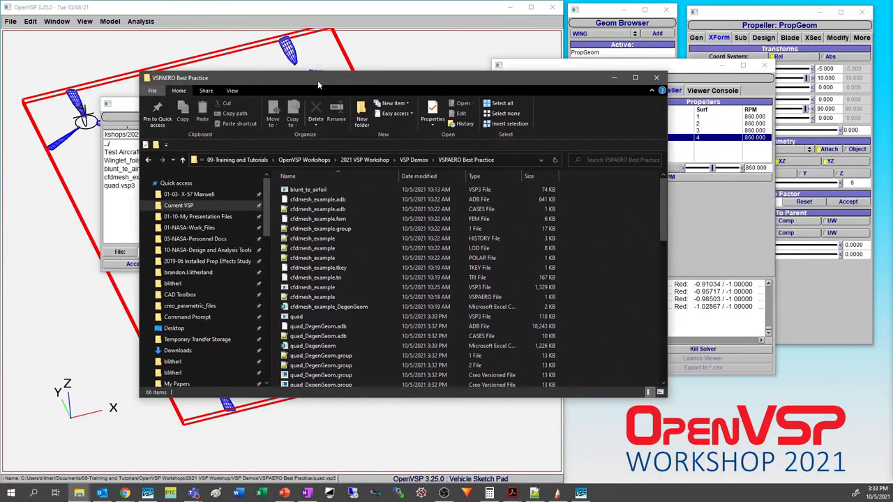
mouse_move(307, 189)
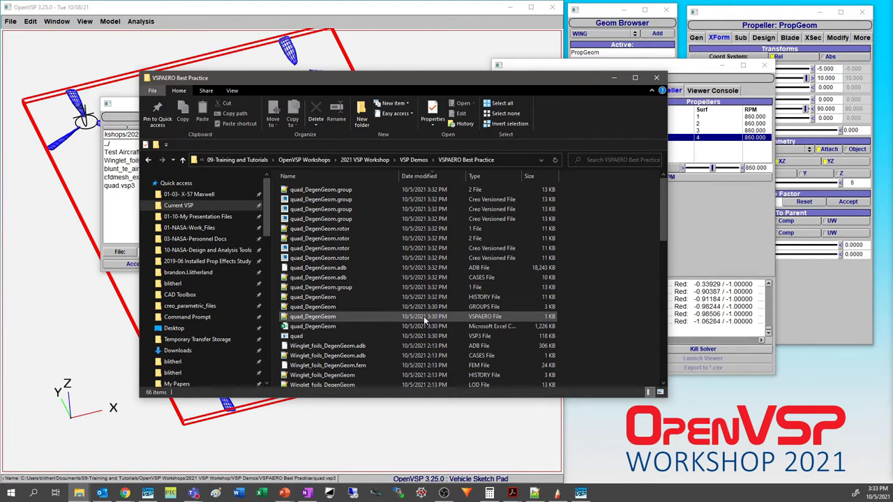
mouse_move(334, 307)
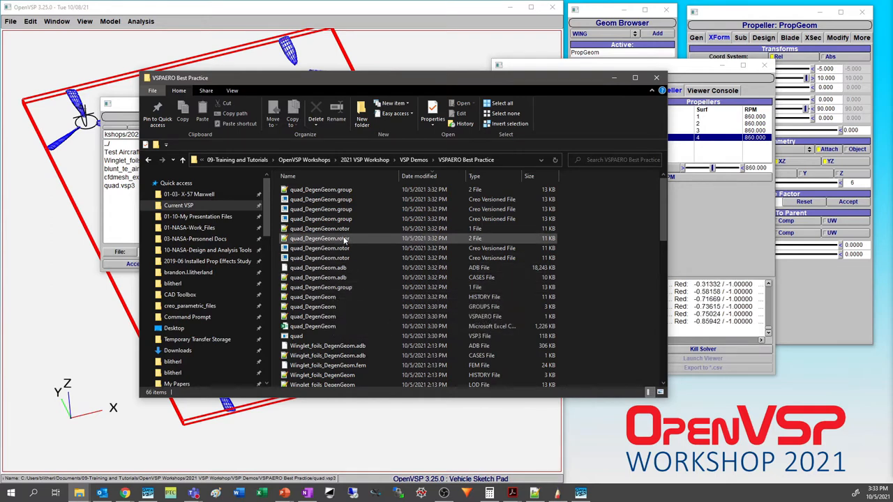
mouse_move(342, 239)
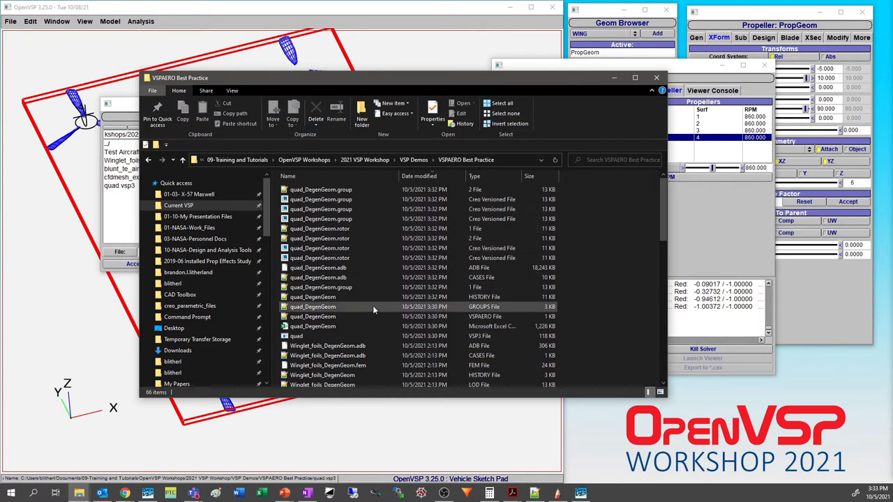
- Select one of the quad_DegenGeom solver output files in File Explorer
left_click(312, 315)
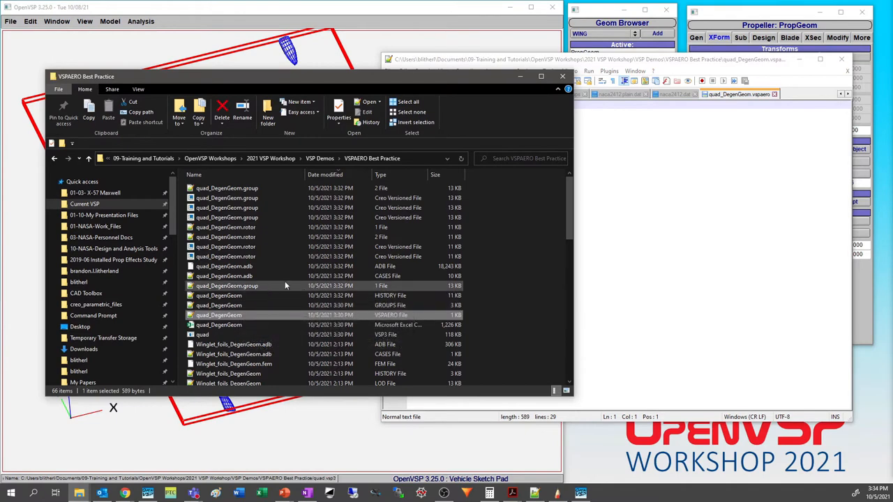
mouse_move(224, 307)
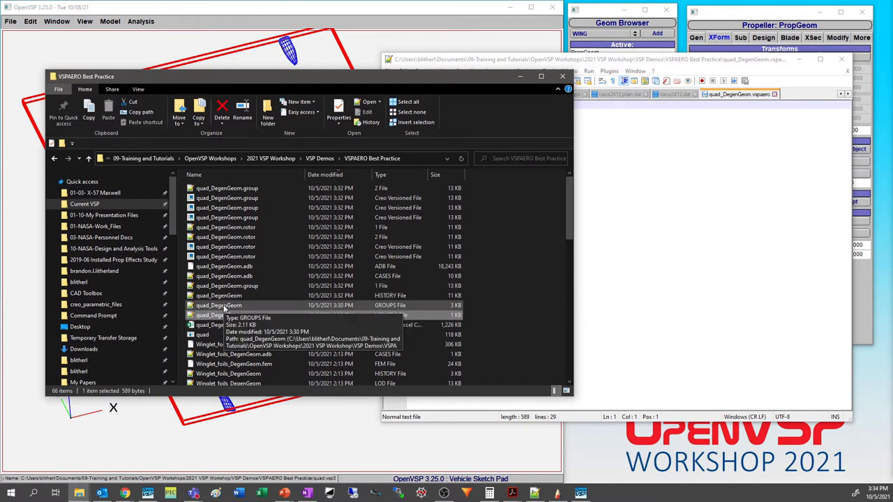
- View the quad_DegenGeom groups file in Notepad++ and scroll through the rotor groups
double_click(221, 306)
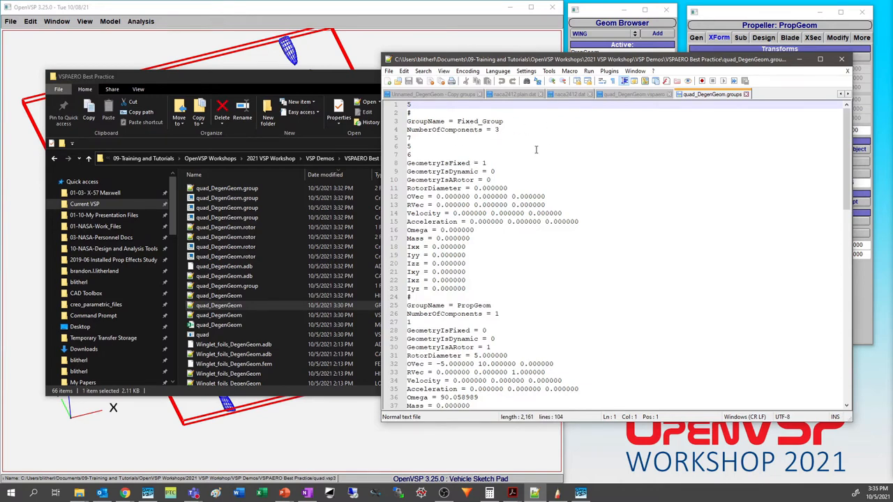
mouse_move(530, 154)
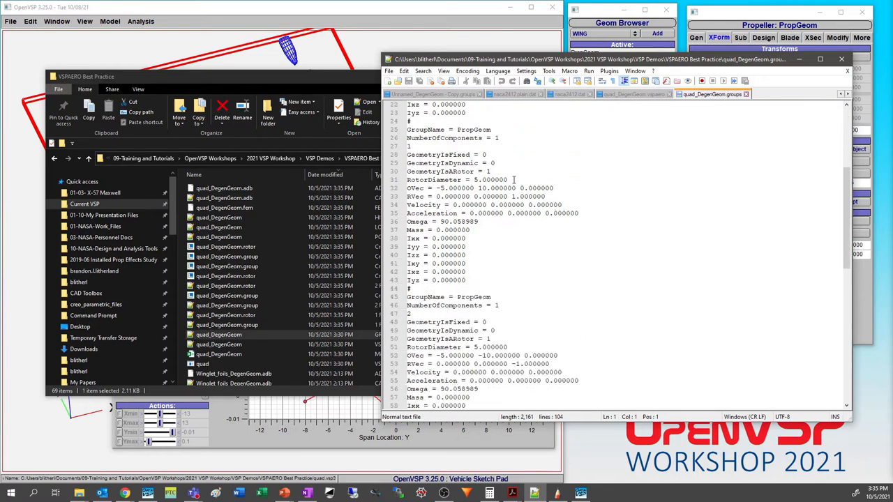
mouse_move(519, 162)
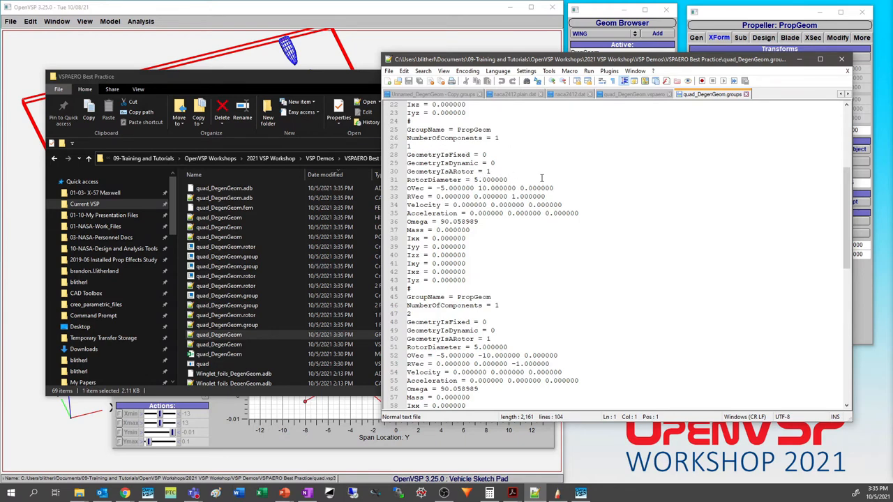
mouse_move(551, 187)
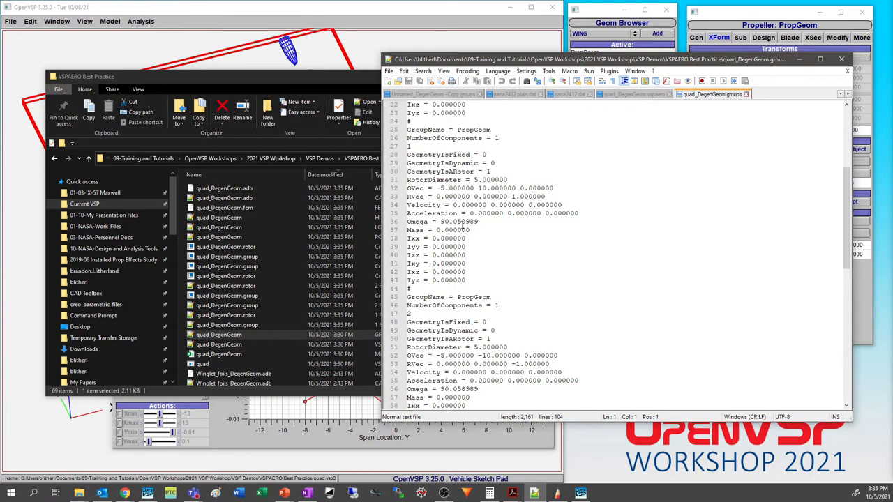
scroll("down", 3)
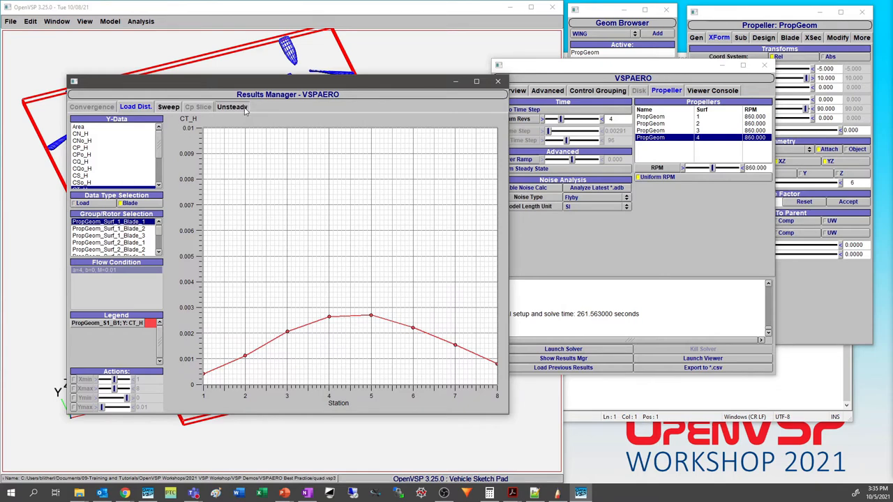
- Plot unsteady thrust over time for the four PropGeom rotor surfaces
left_click(231, 106)
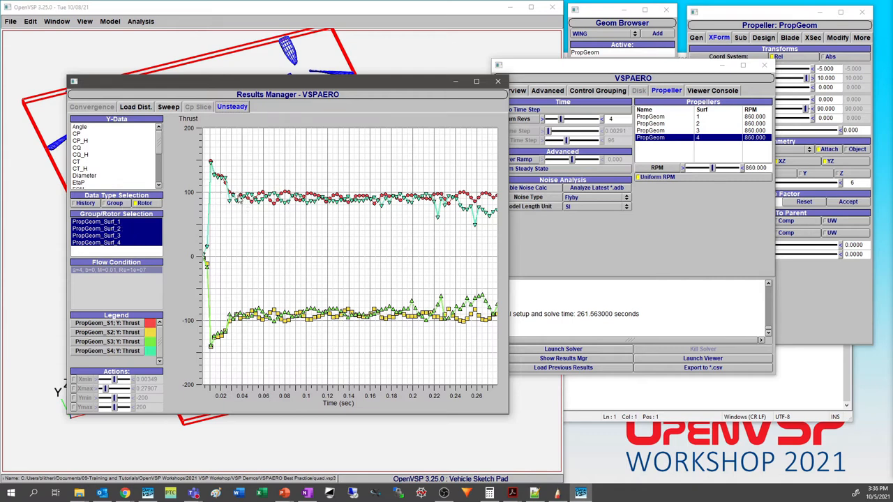
mouse_move(321, 198)
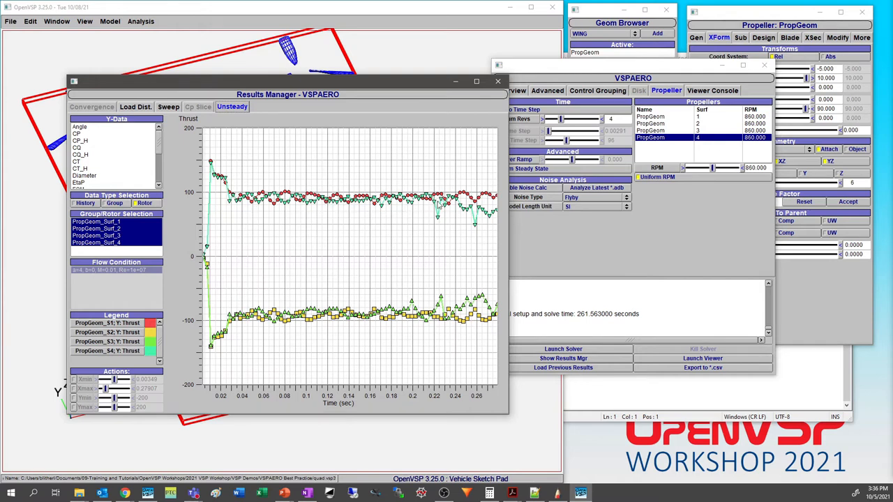
mouse_move(310, 204)
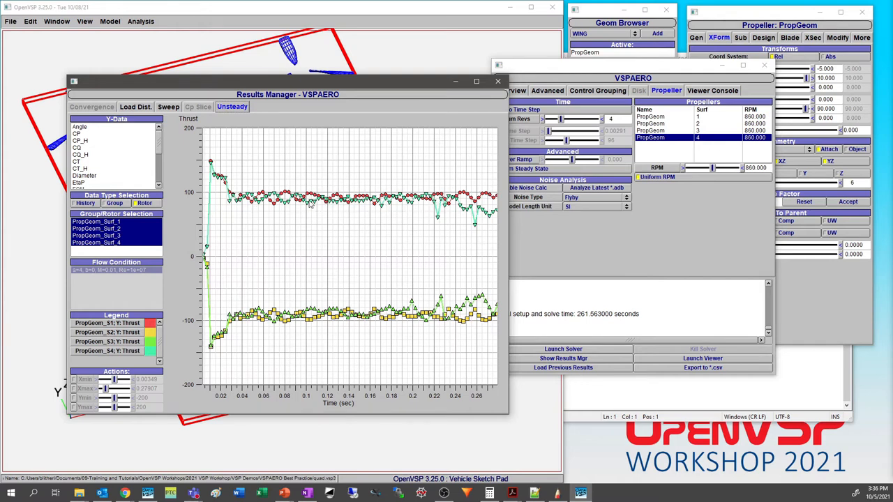
mouse_move(407, 207)
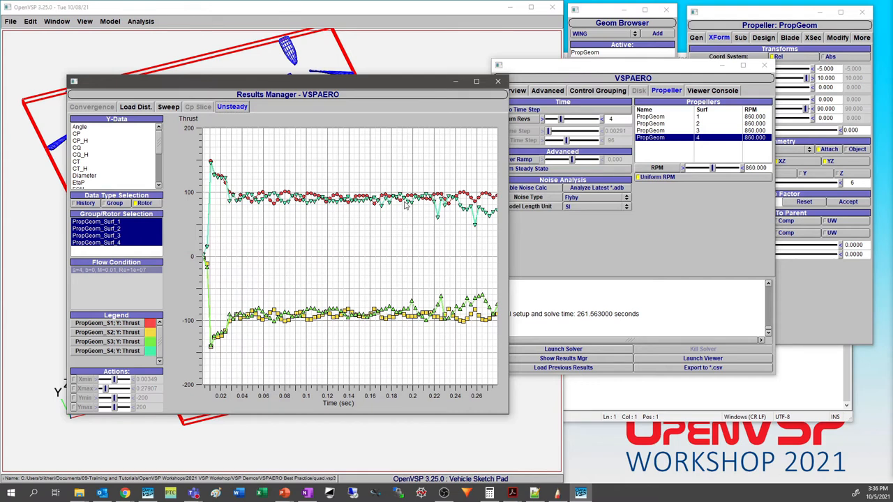
mouse_move(351, 207)
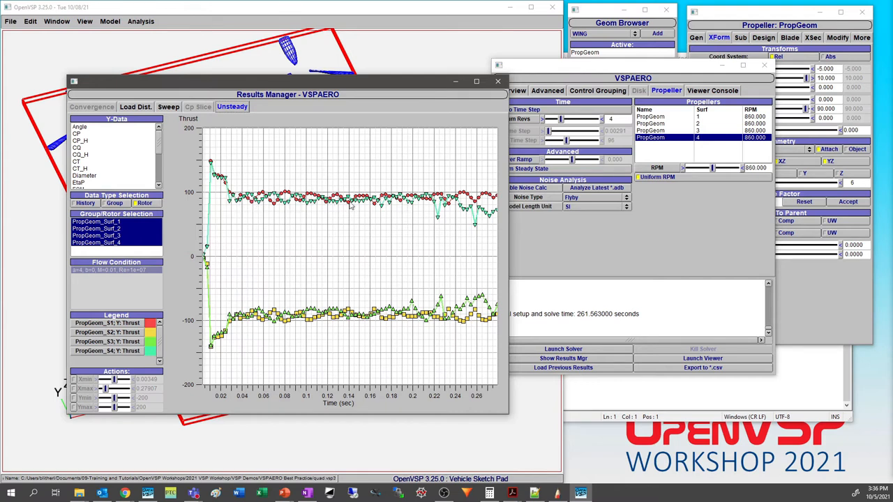
mouse_move(351, 206)
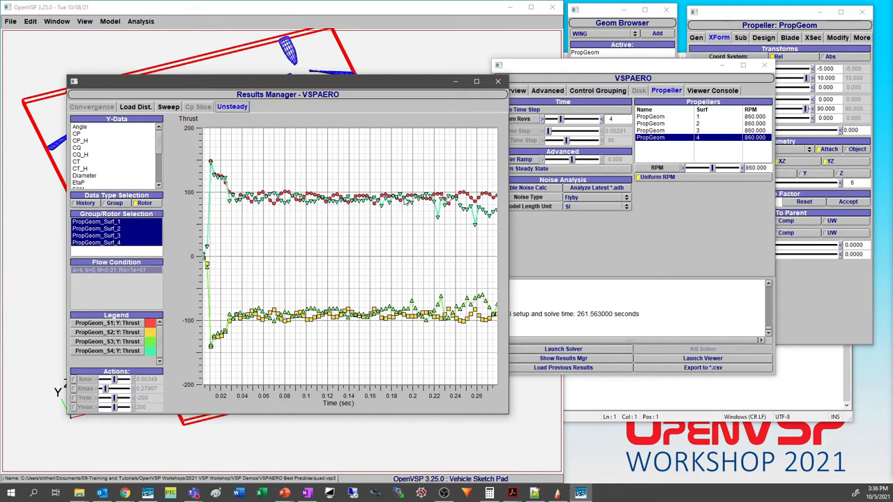
mouse_move(449, 203)
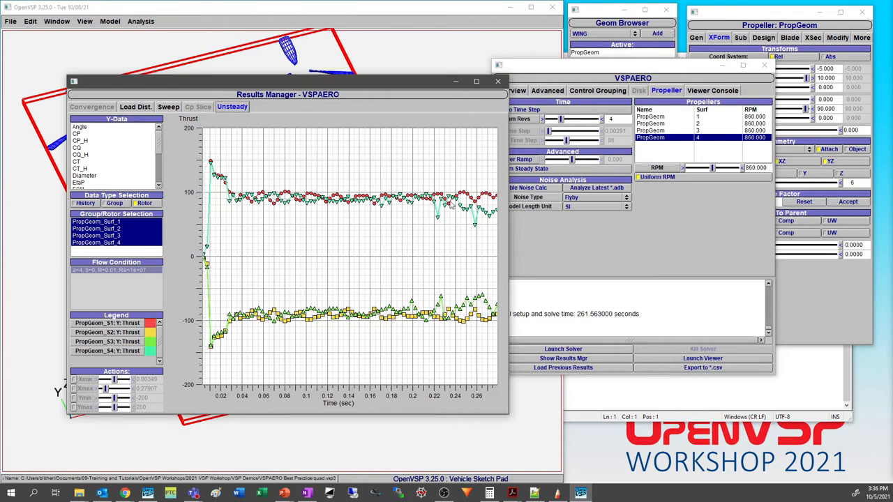
mouse_move(473, 291)
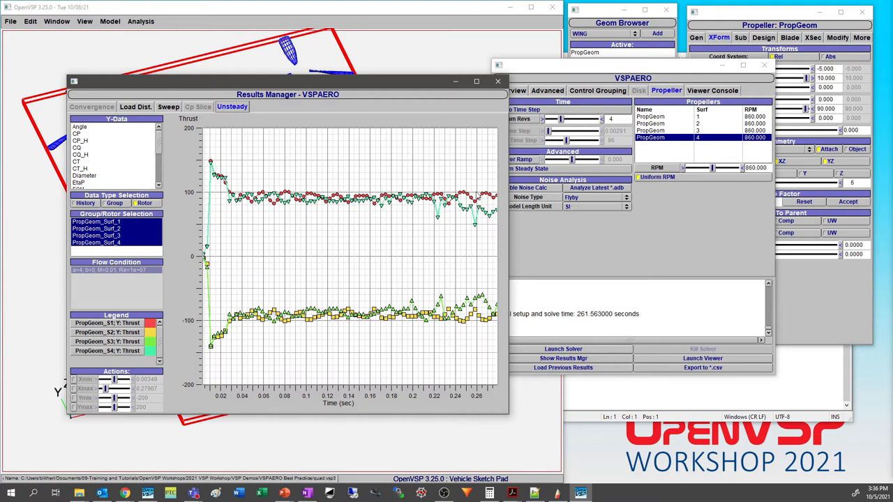
mouse_move(475, 212)
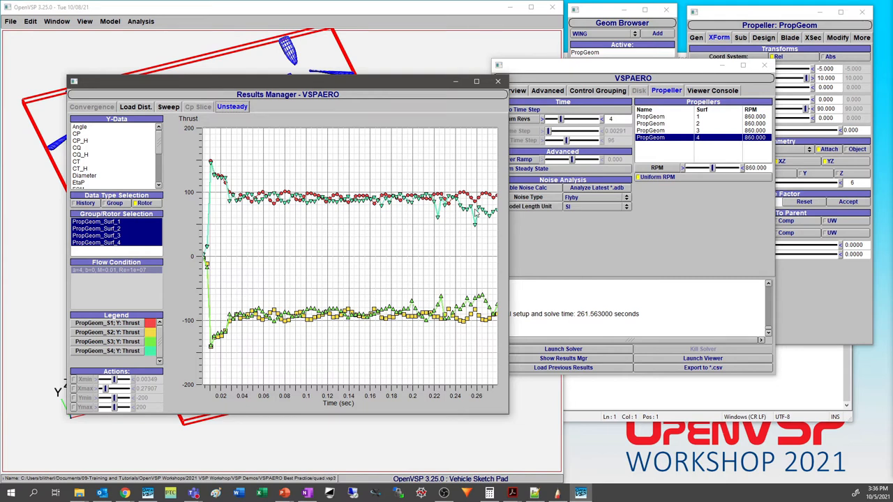
mouse_move(348, 256)
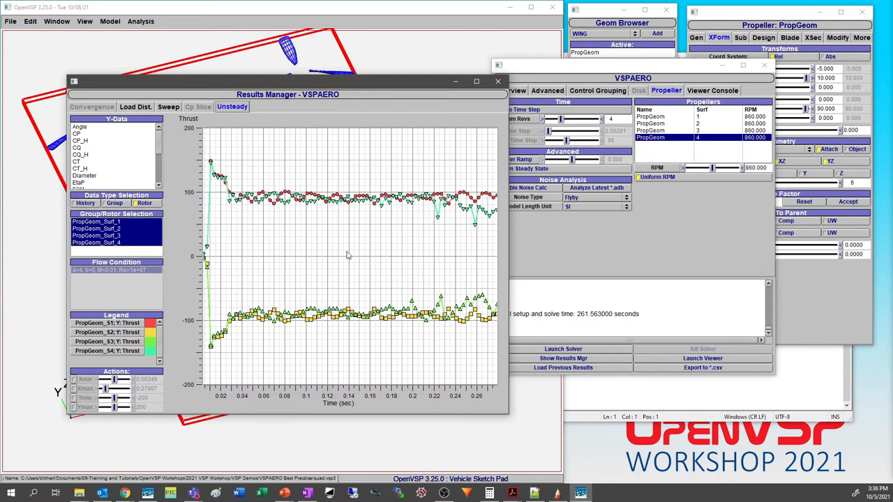
mouse_move(351, 271)
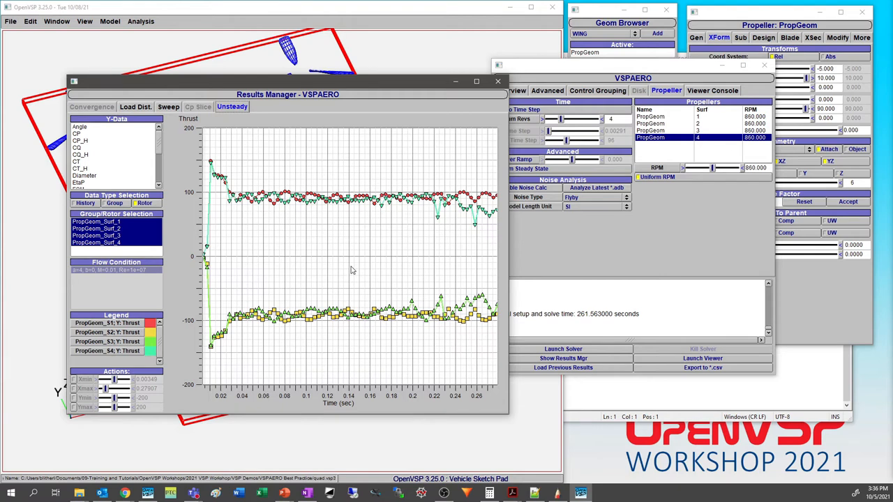
mouse_move(382, 254)
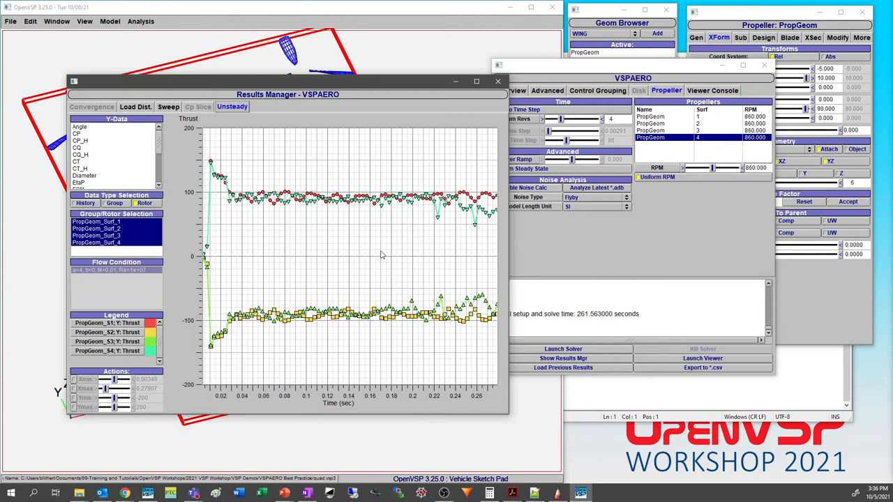
mouse_move(382, 251)
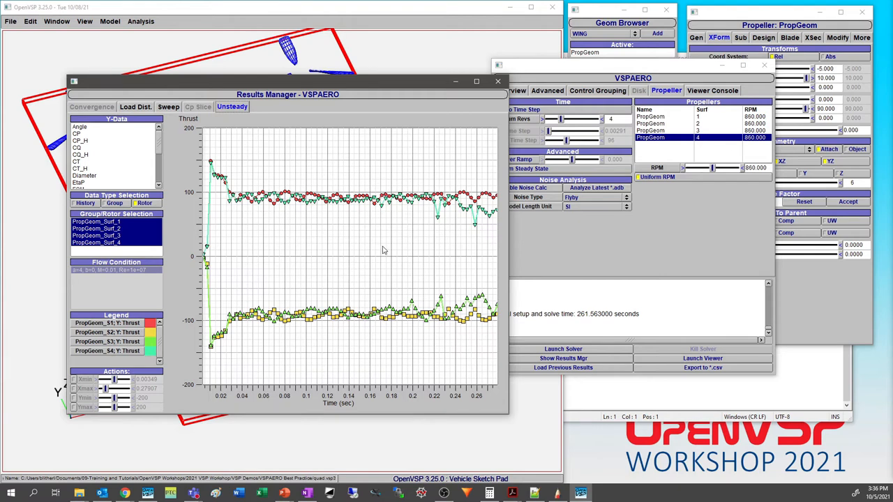
mouse_move(446, 237)
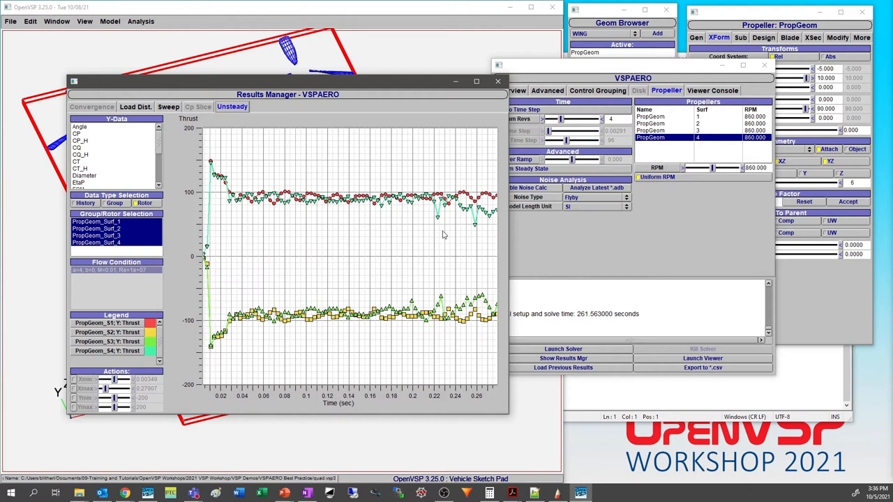
mouse_move(429, 235)
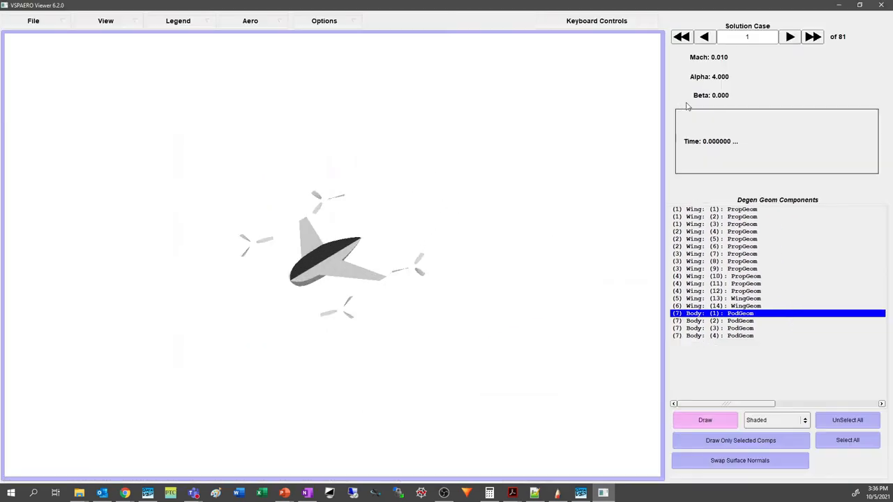
- Colour the model by pressure with trailing wakes and a Delta-Cp contour legend, then step to case 2
left_click_drag(328, 251, 293, 293)
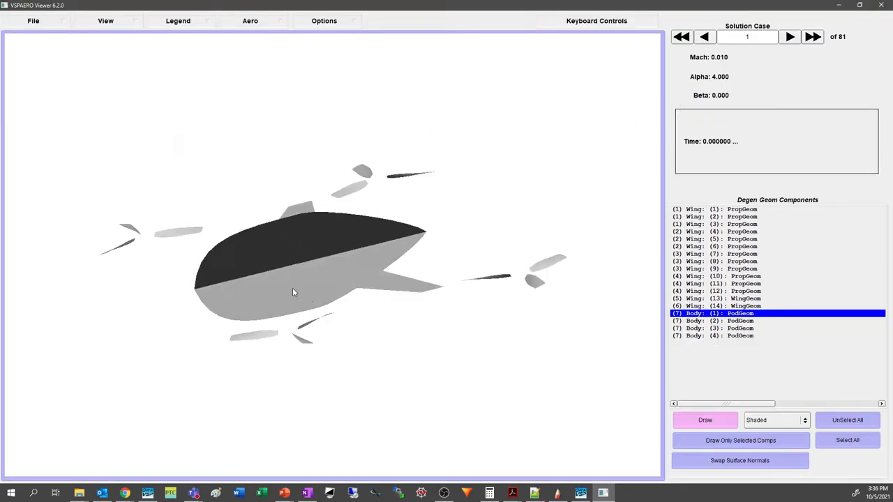
left_click(250, 21)
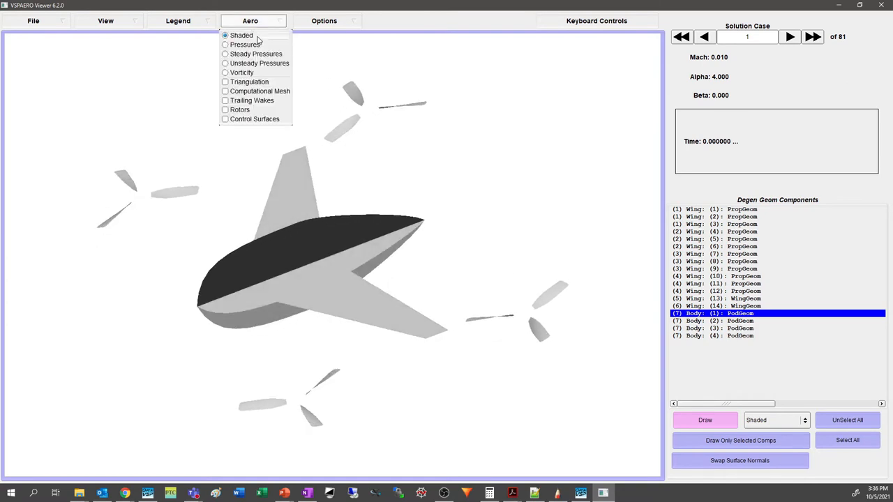
left_click(226, 44)
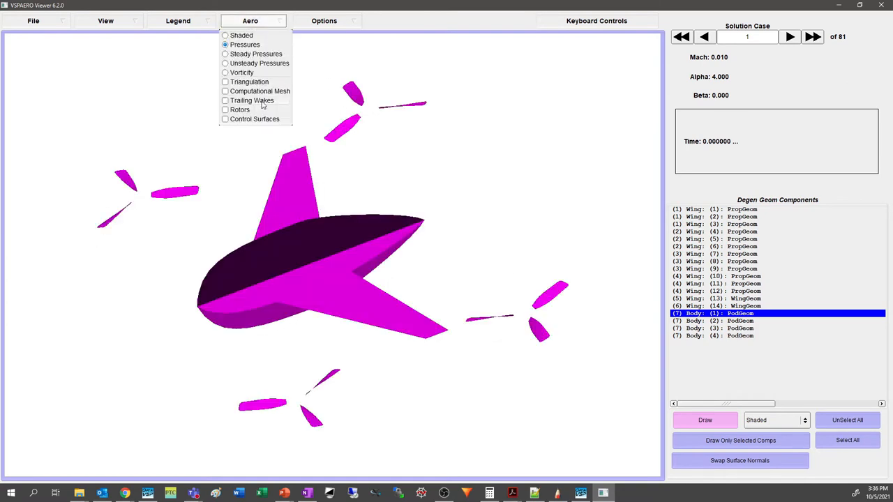
left_click(226, 100)
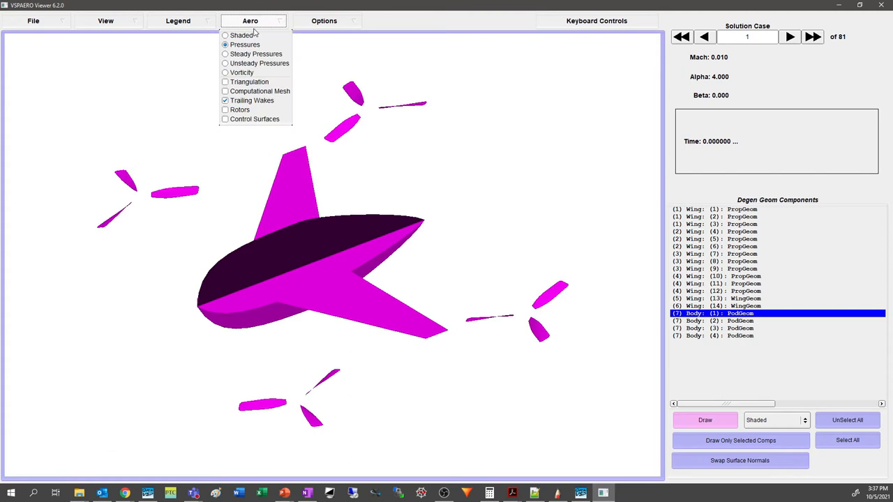
left_click(179, 21)
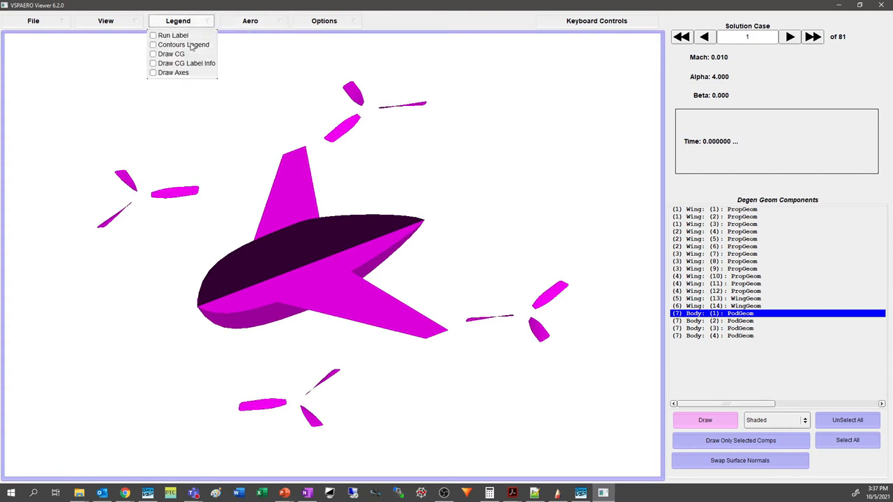
left_click(153, 45)
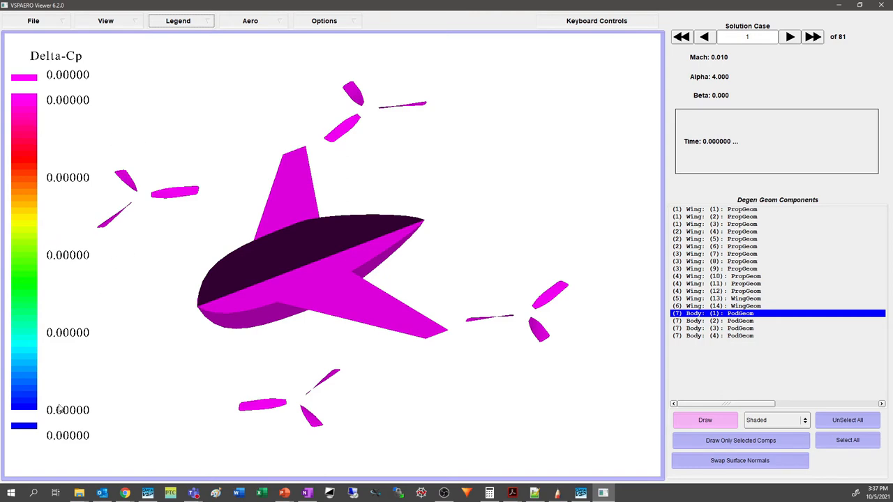
left_click(790, 36)
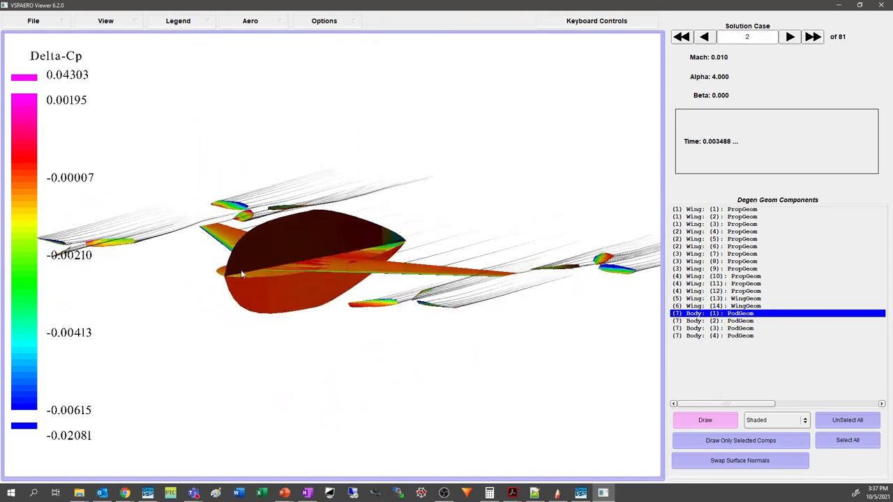
- Tilt the view and step forward through later solution cases to watch the rotor wakes curl
left_click_drag(240, 272, 254, 334)
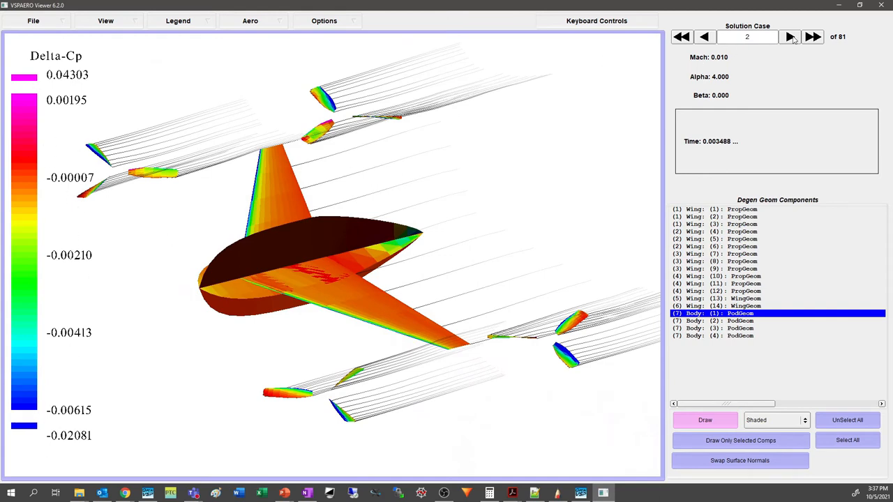
left_click(789, 36)
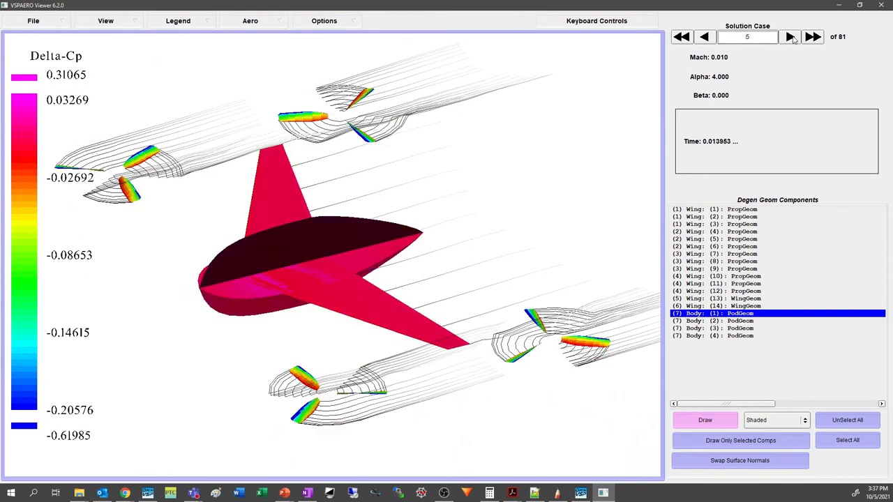
left_click(790, 37)
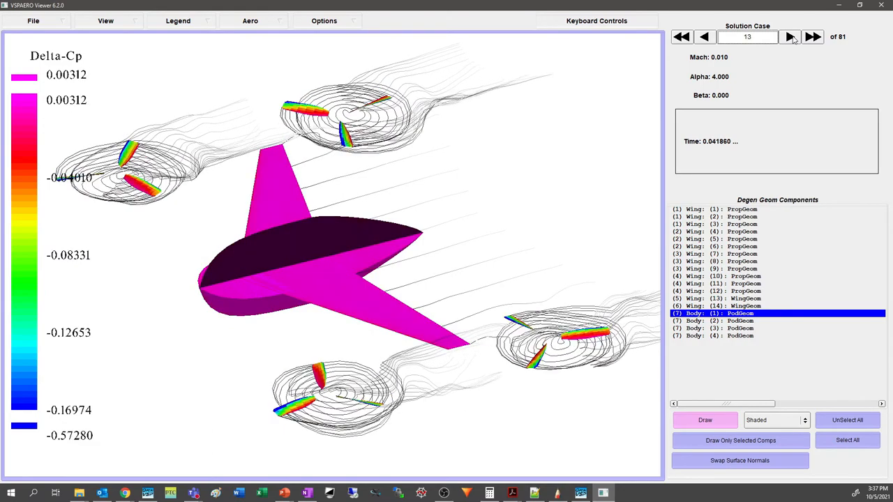
left_click(793, 36)
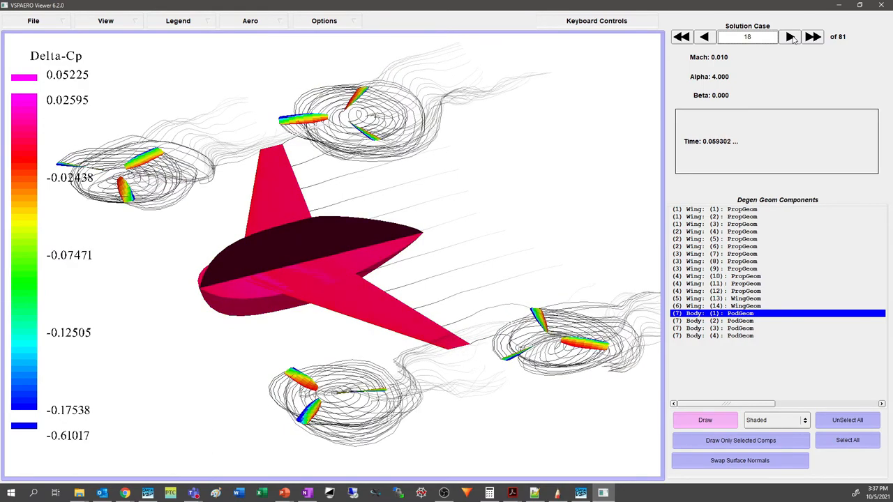
left_click(789, 36)
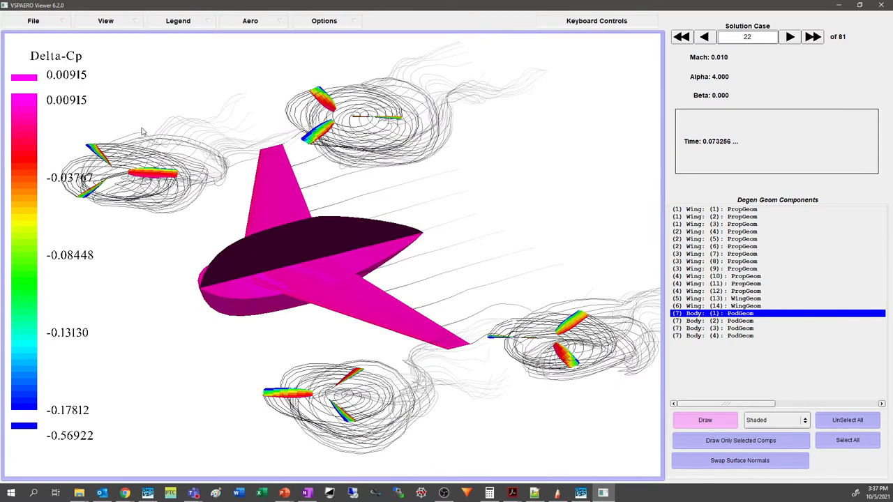
mouse_move(293, 117)
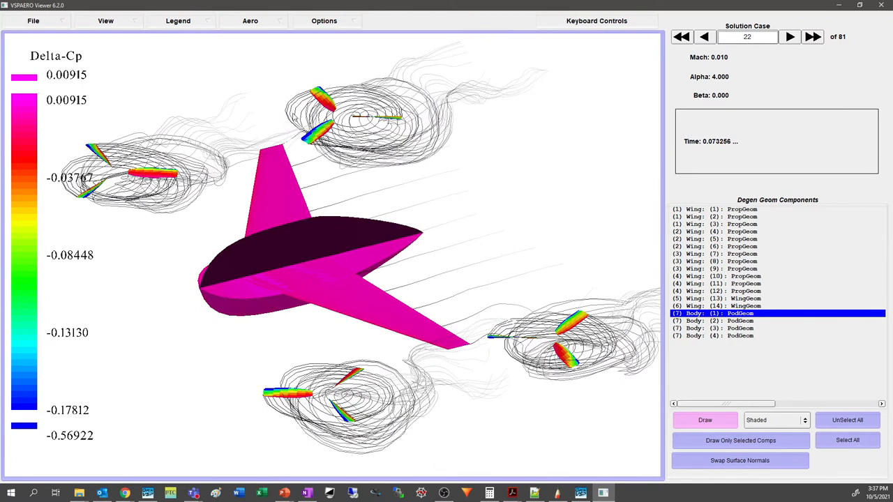
mouse_move(274, 87)
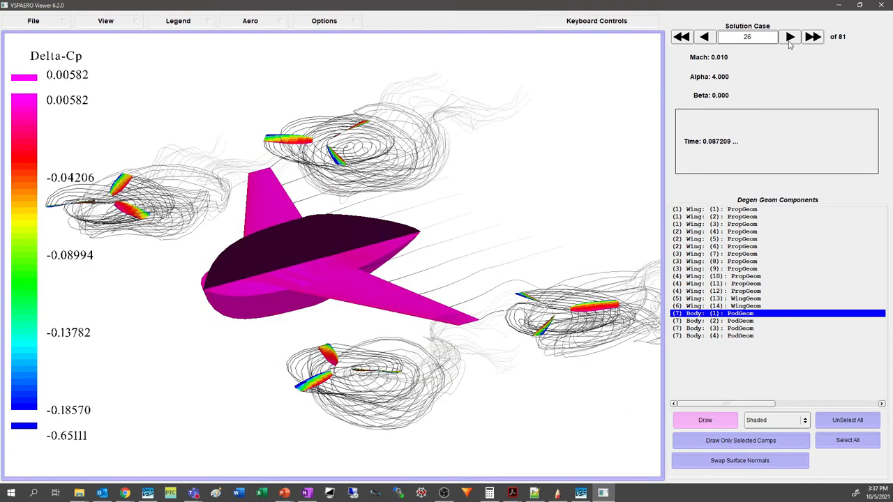
- Advance through the remaining solution cases to the final case 80, showing the fully developed rotor wakes
left_click(790, 36)
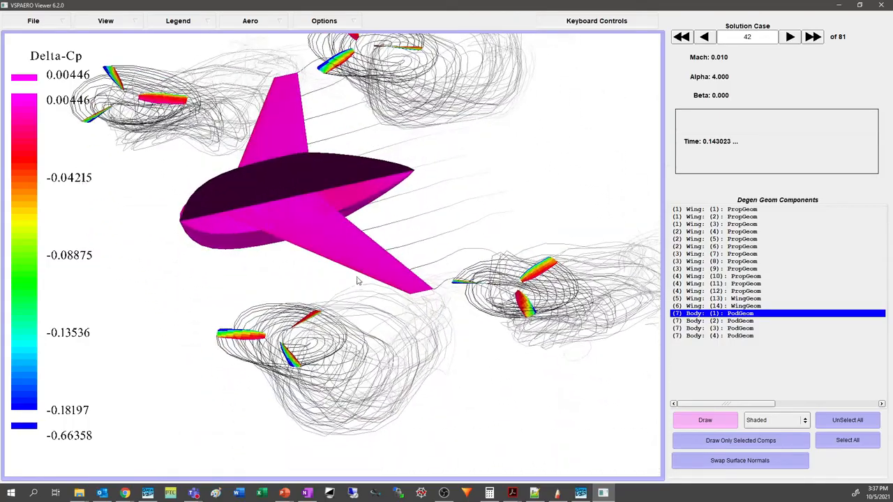
left_click(790, 37)
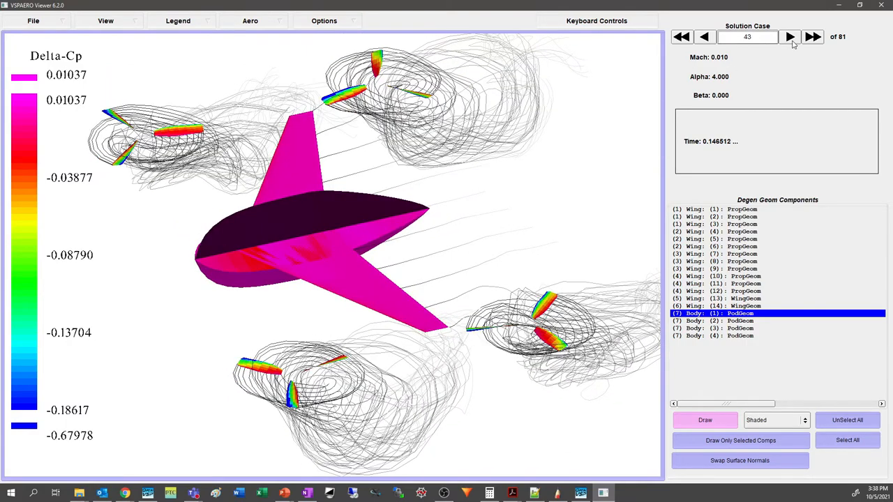
left_click(789, 36)
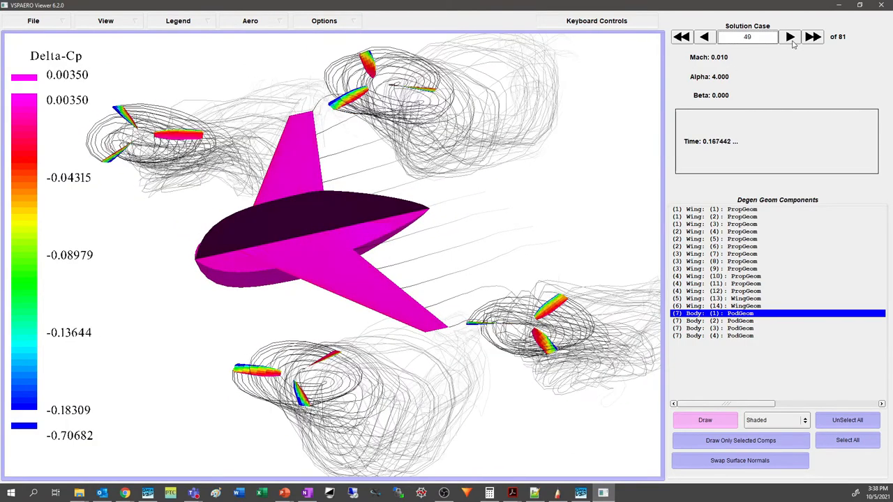
left_click(789, 37)
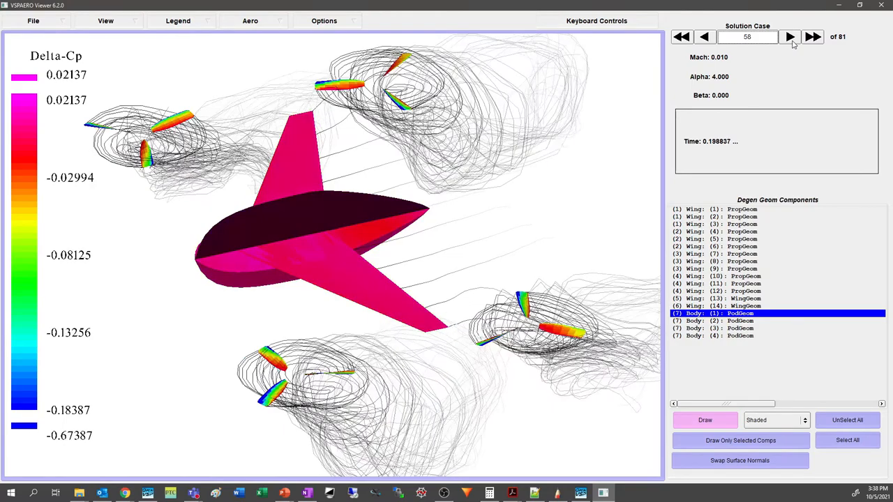
left_click(789, 36)
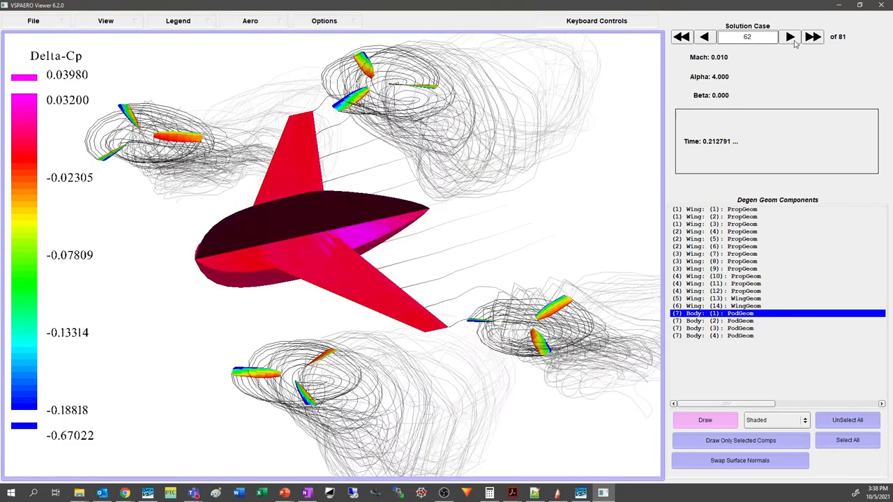
left_click(812, 36)
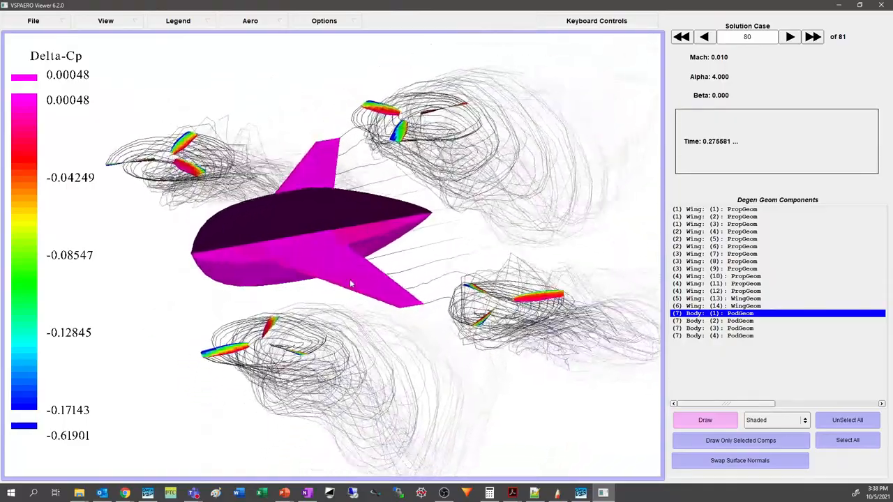
left_click_drag(349, 284, 337, 315)
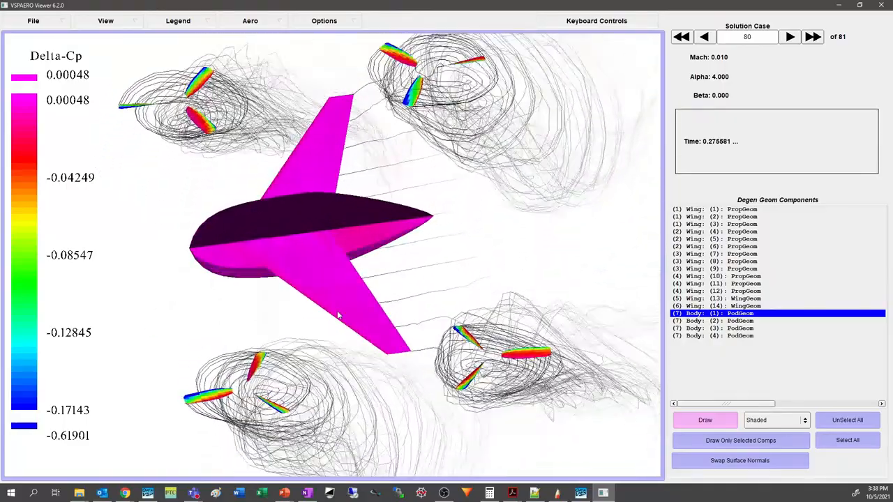
left_click_drag(337, 318, 324, 244)
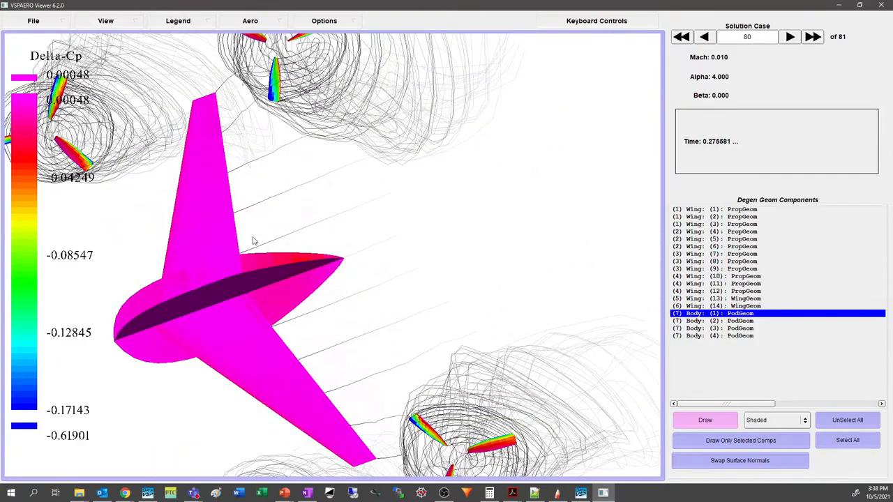
mouse_move(346, 215)
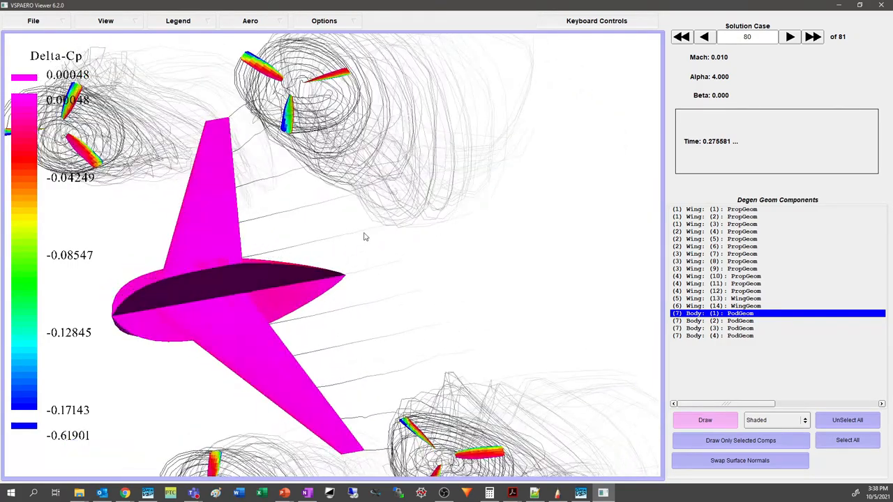
left_click_drag(363, 237, 296, 318)
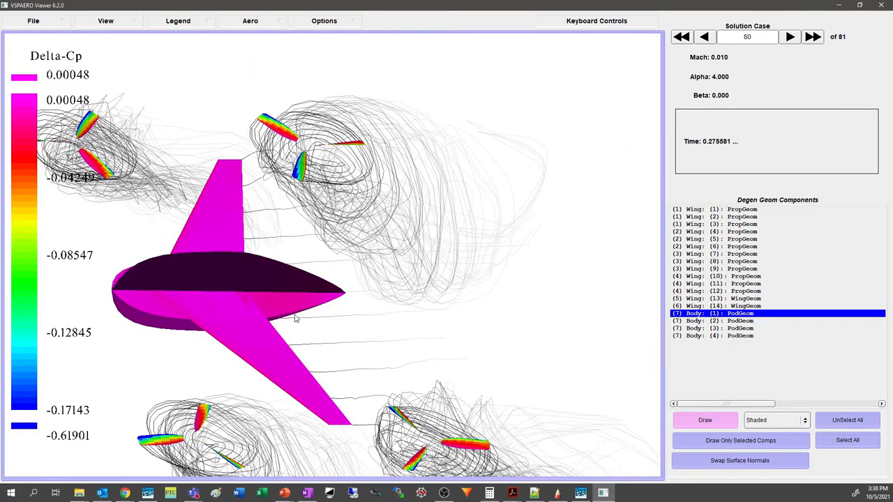
mouse_move(477, 362)
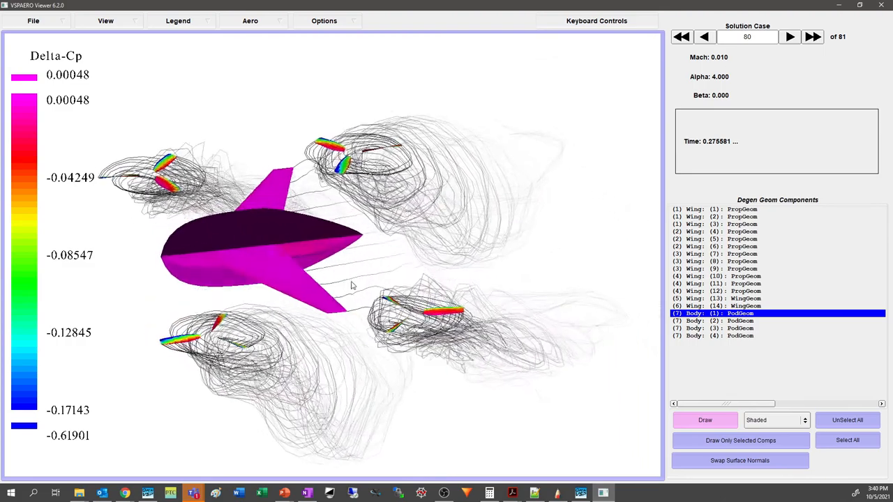
left_click_drag(349, 286, 348, 276)
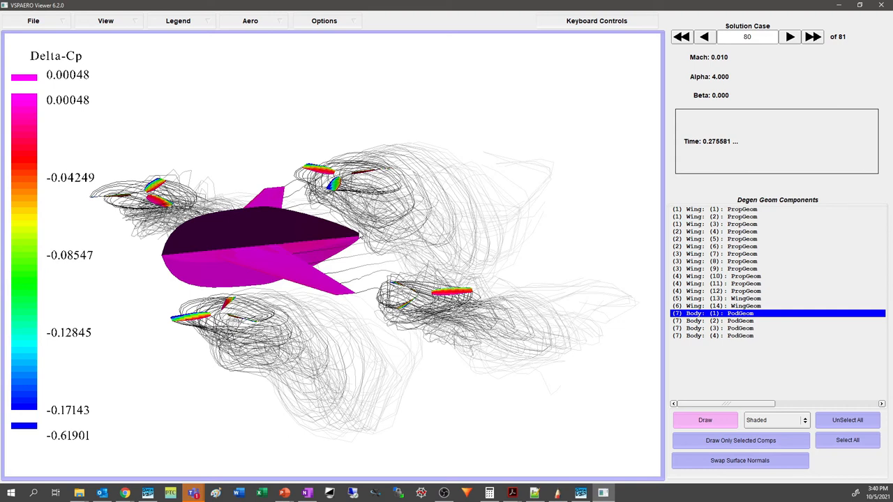
mouse_move(464, 106)
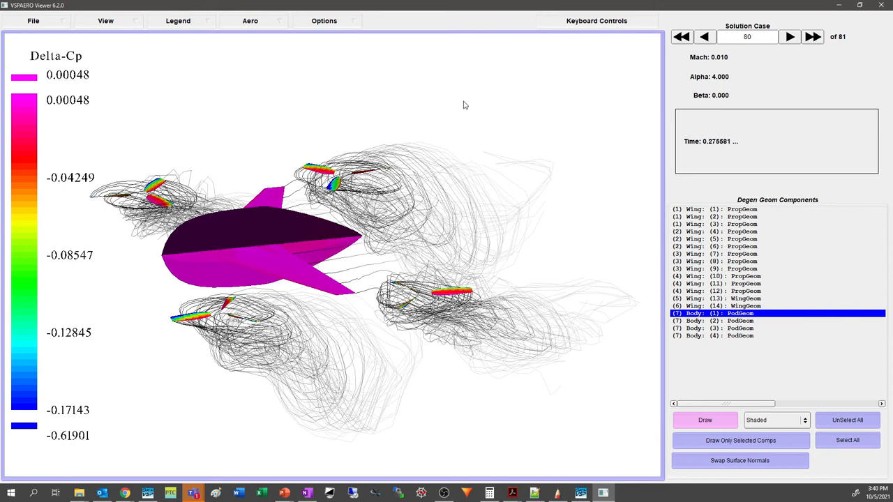
mouse_move(468, 110)
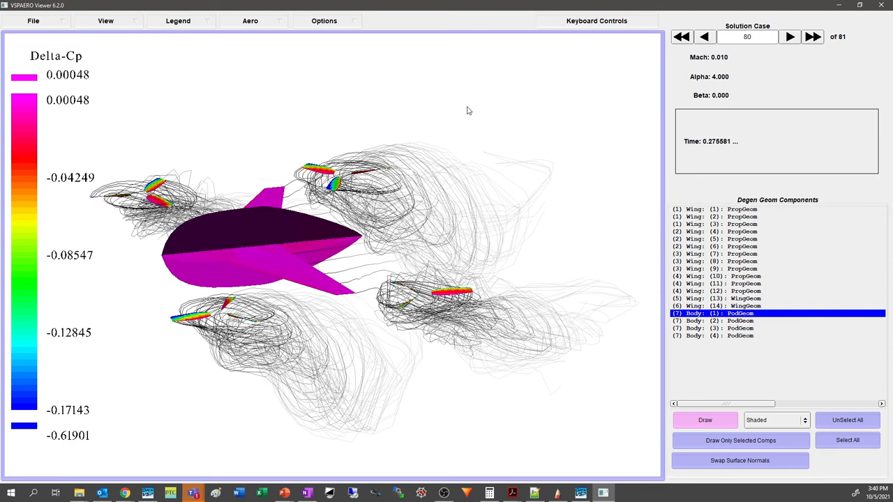